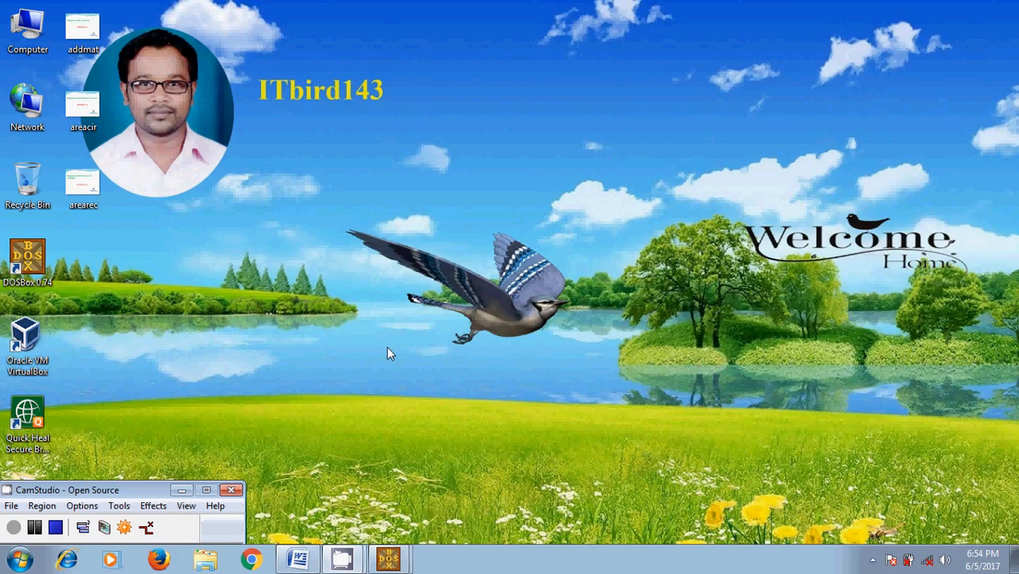
Show the Word note with the swap example: X = 24, Y = 31.
{"action": "left_click", "coordinate": [296, 558]}
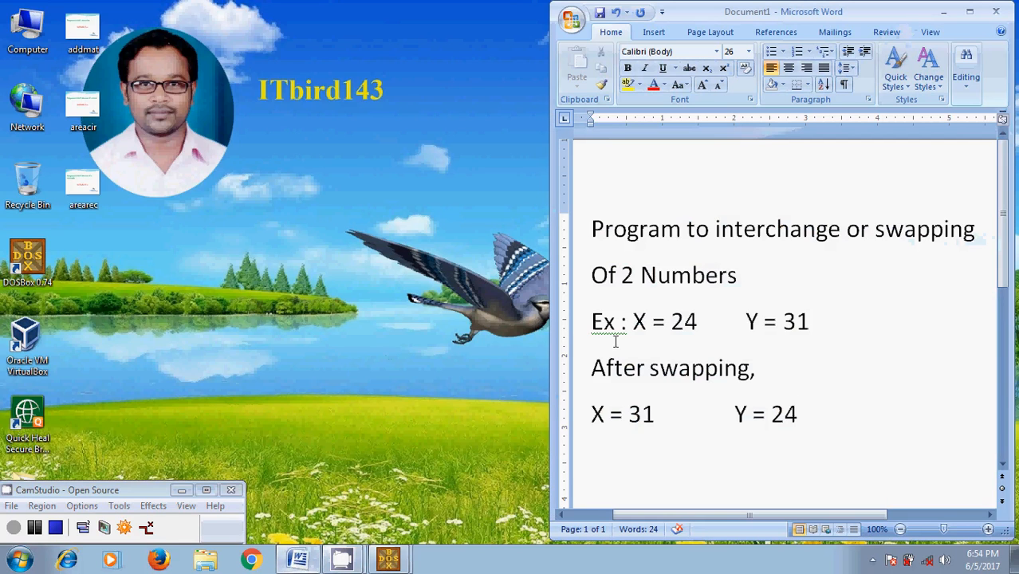
{"action": "mouse_move", "coordinate": [732, 299]}
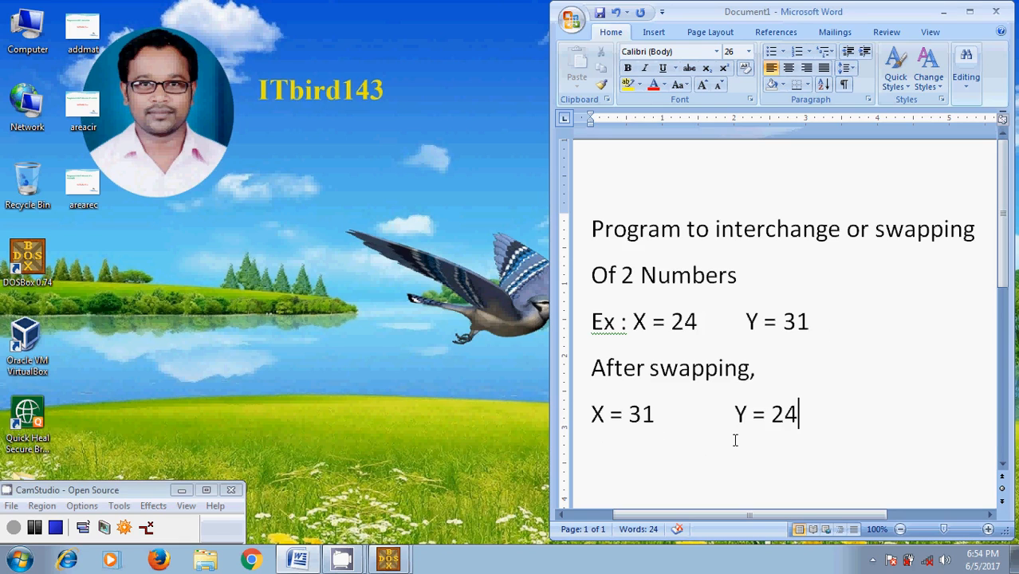
{"action": "mouse_move", "coordinate": [808, 430]}
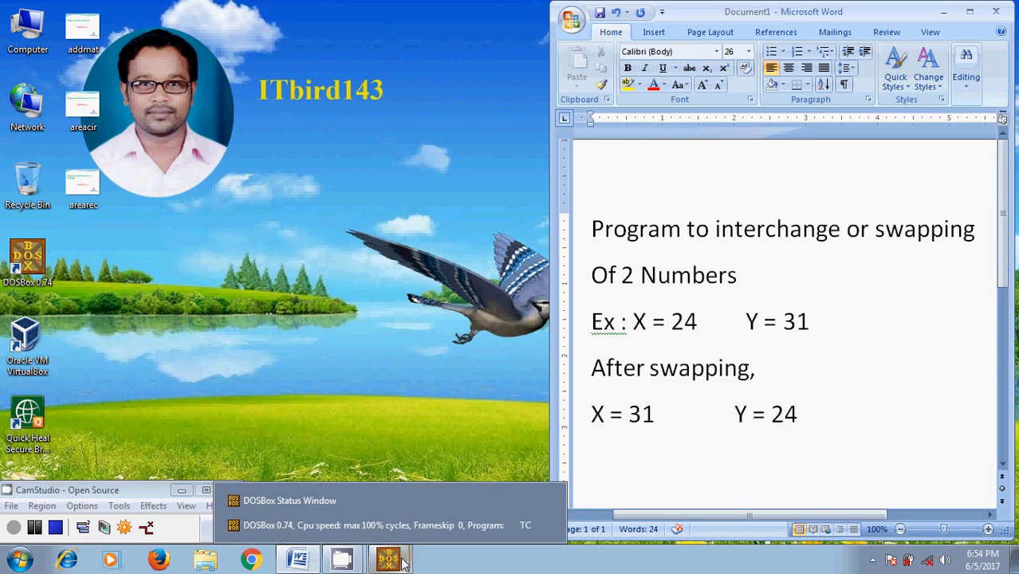
Switch to Turbo C++ and start int main() with an opening brace.
{"action": "left_click", "coordinate": [390, 559]}
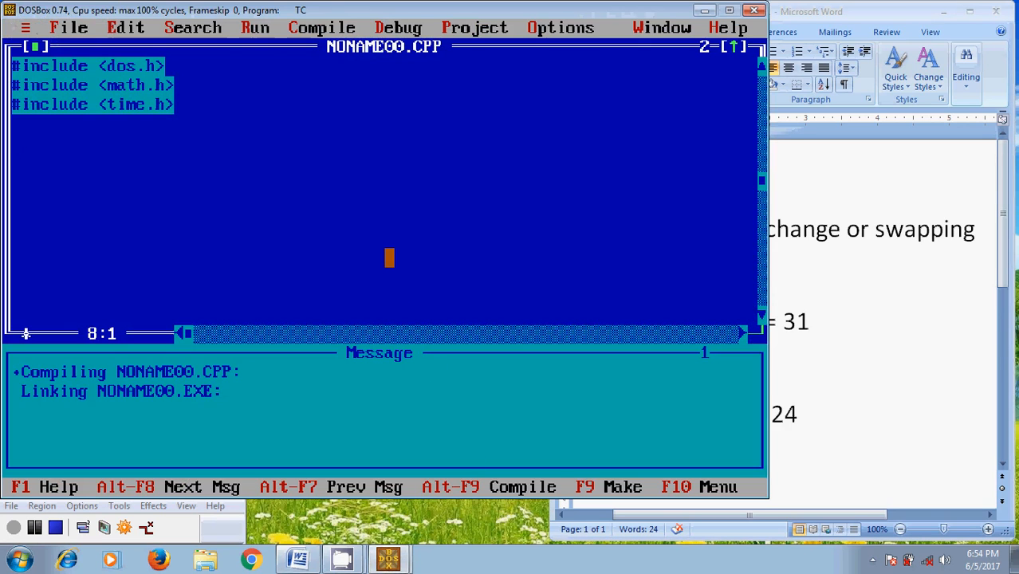
{"action": "type", "text": "int main"}
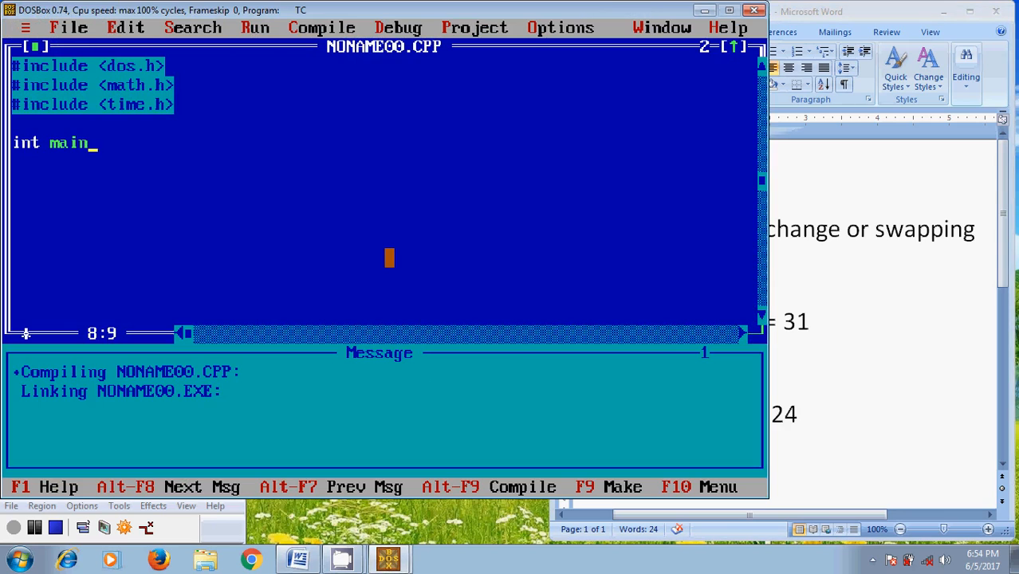
{"action": "type", "text": "()"}
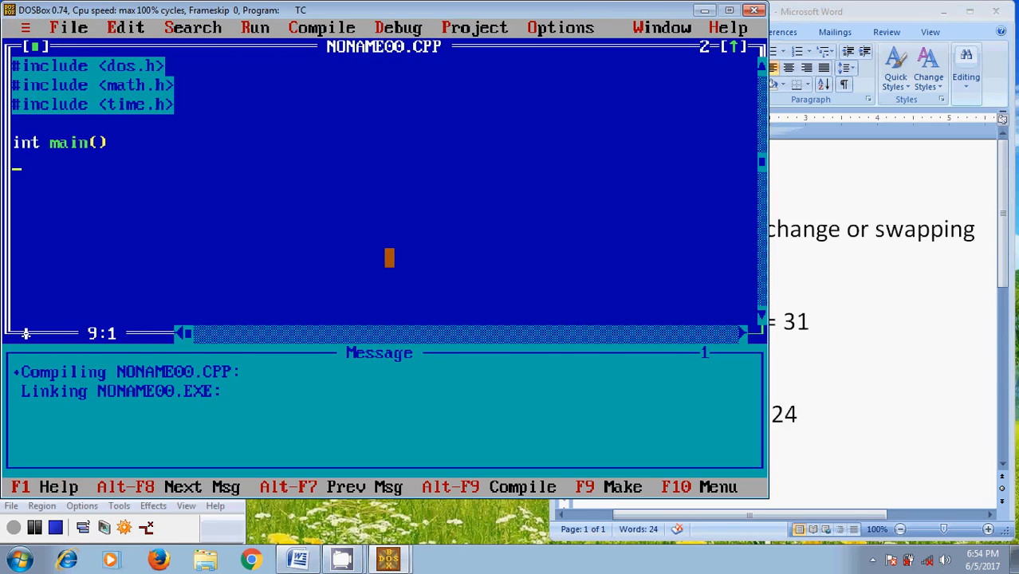
{"action": "type", "text": "{"}
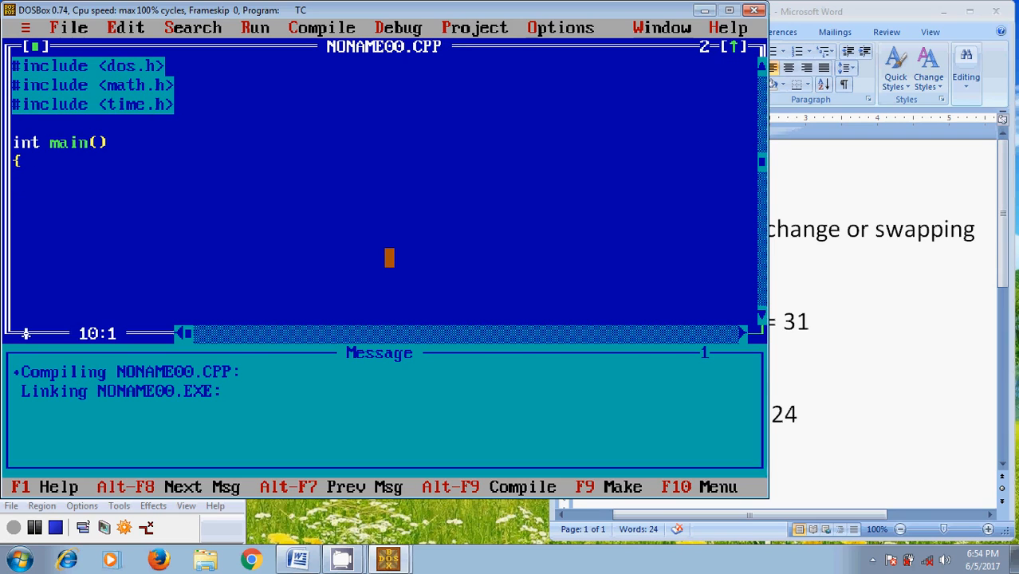
Write the printf("Enter 2 No's"); prompt line.
{"action": "type", "text": "printf"}
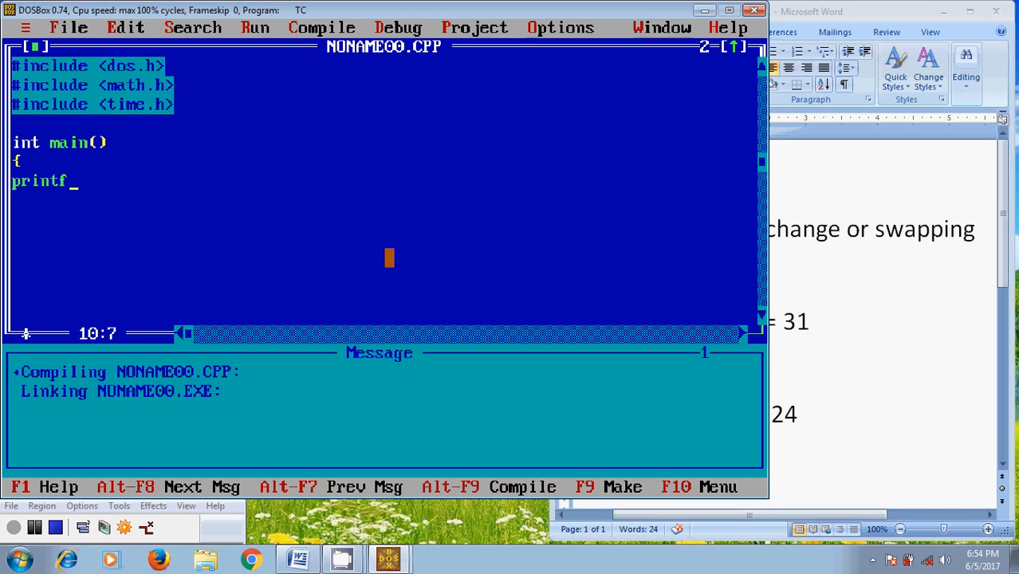
{"action": "type", "text": "(\""}
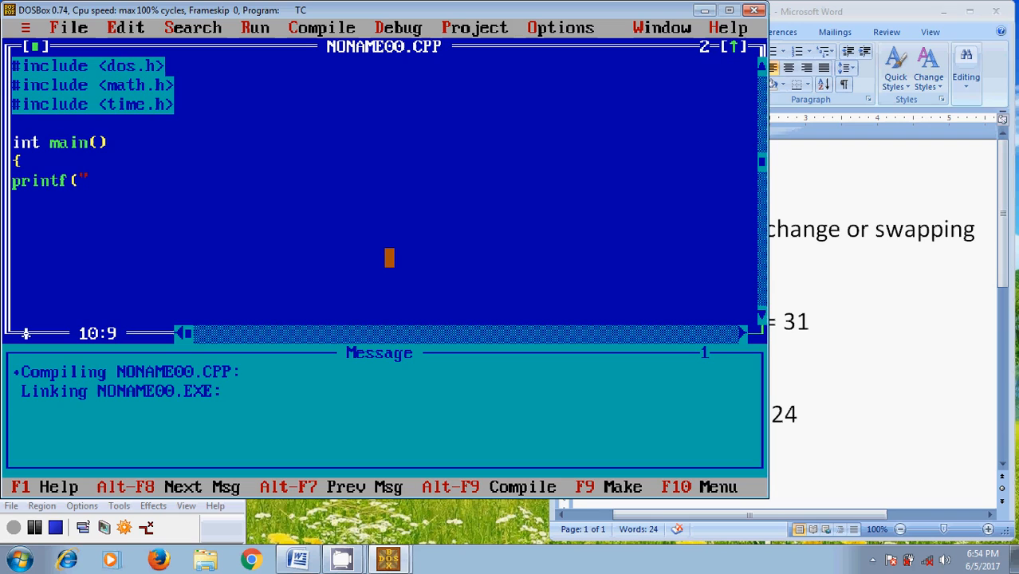
{"action": "type", "text": "Enter"}
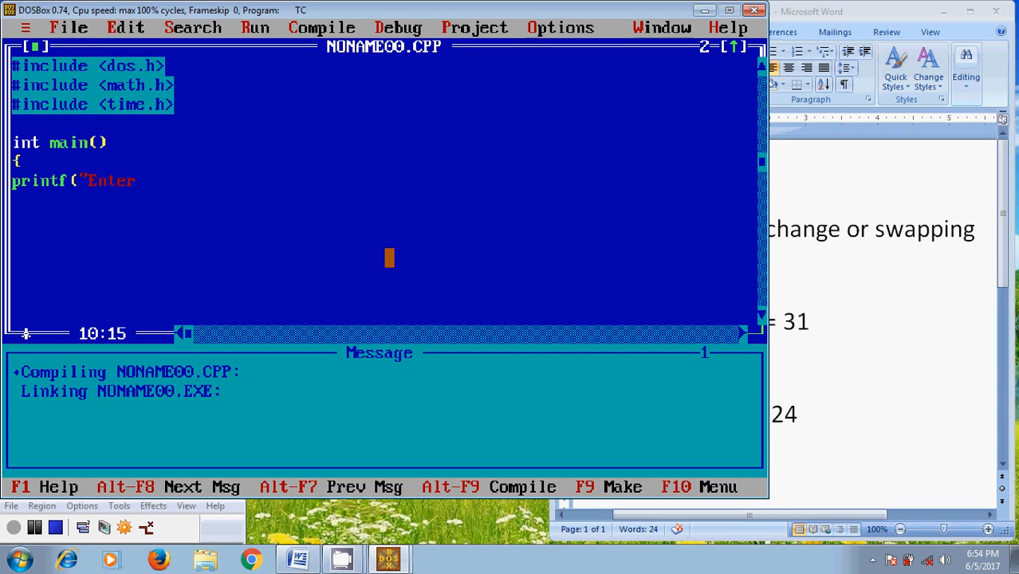
{"action": "type", "text": "2"}
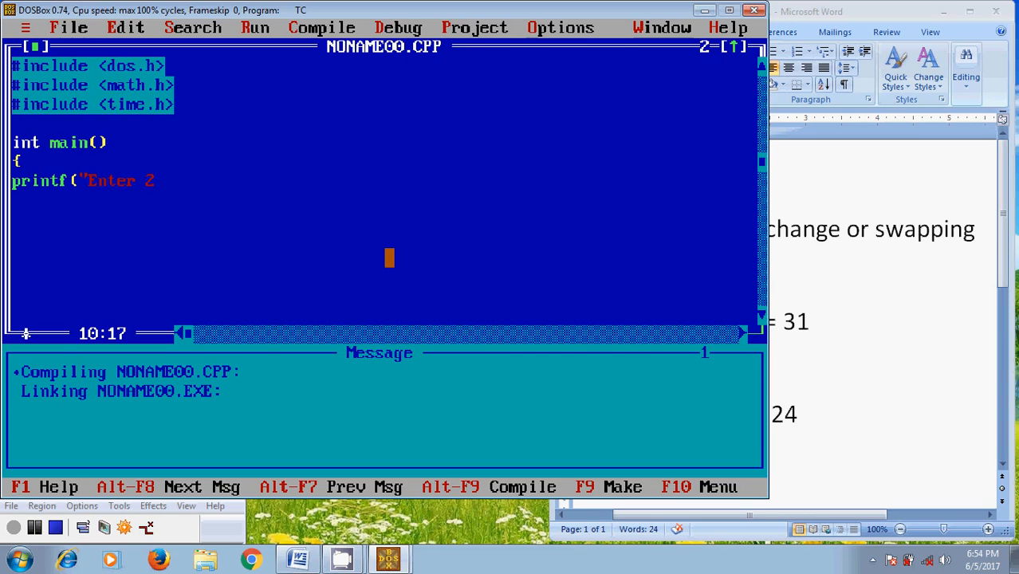
{"action": "type", "text": "No:"}
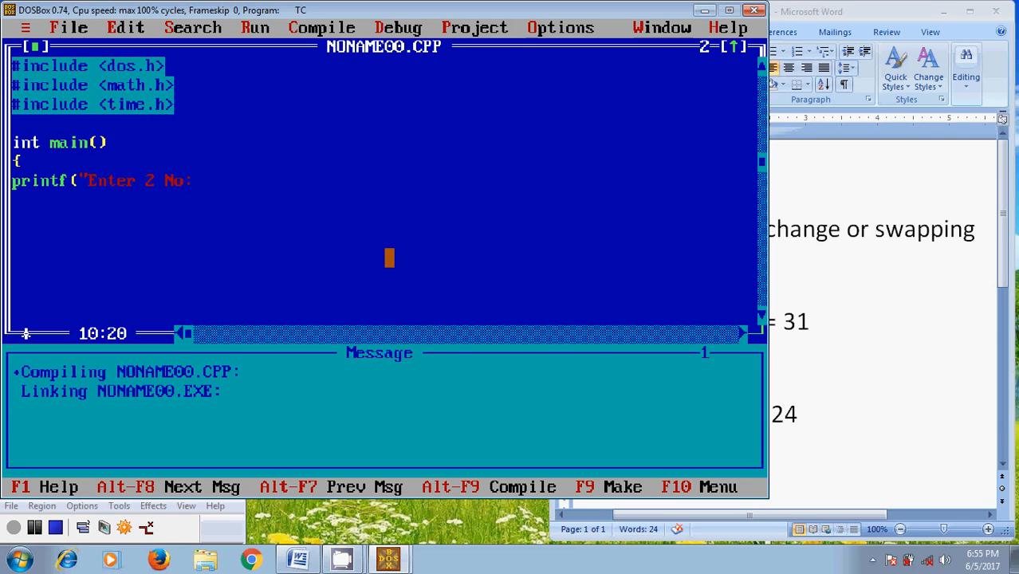
{"action": "type", "text": "\""}
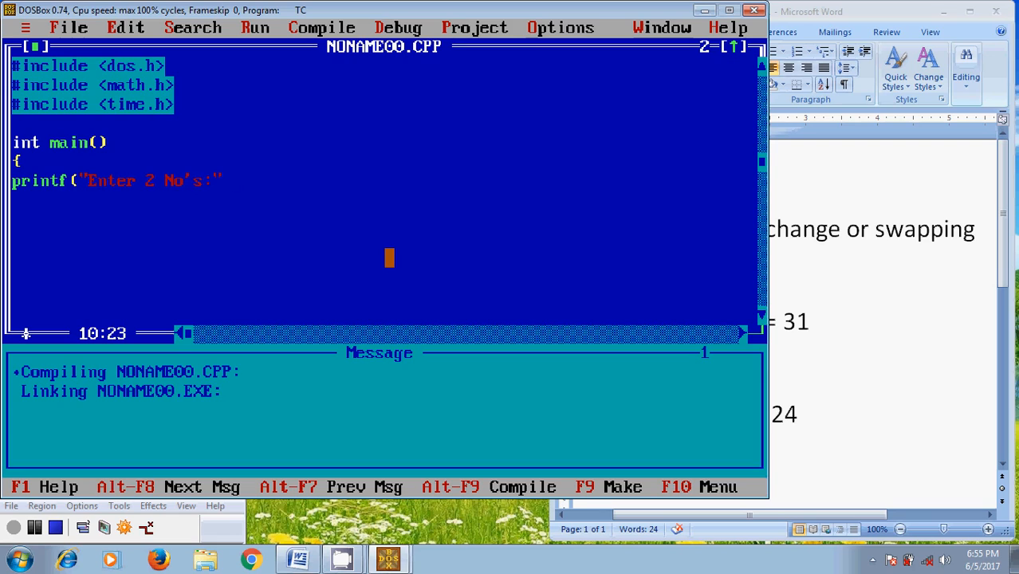
{"action": "type", "text": ");"}
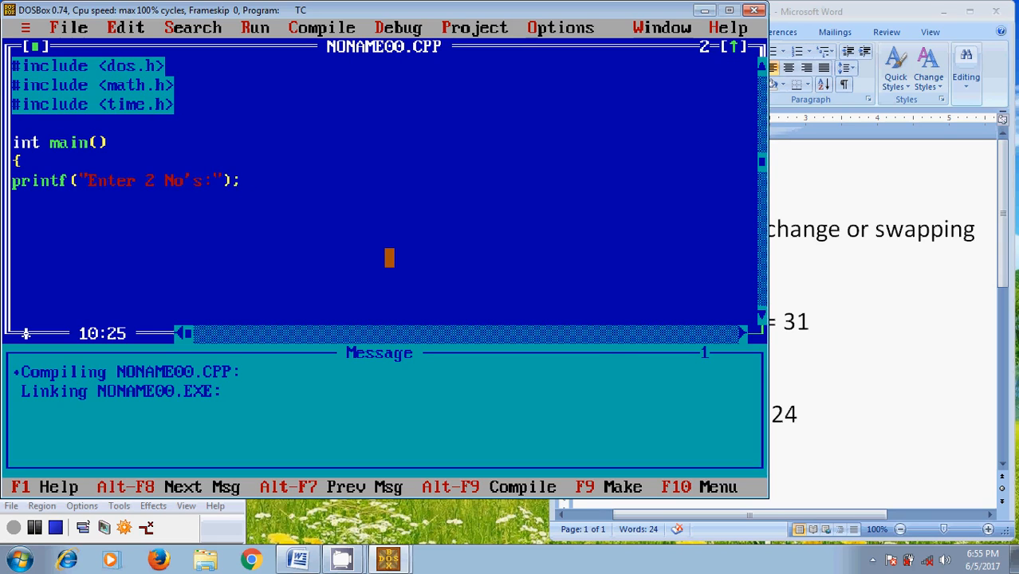
Begin the scanf("%d%d", call for reading two integers.
{"action": "type", "text": "sca"}
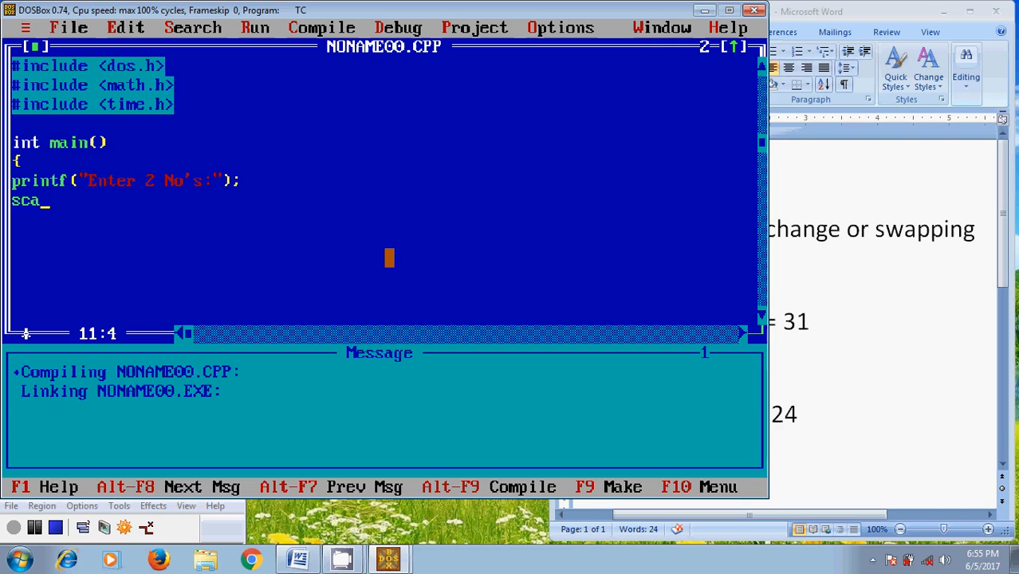
{"action": "type", "text": "nf"}
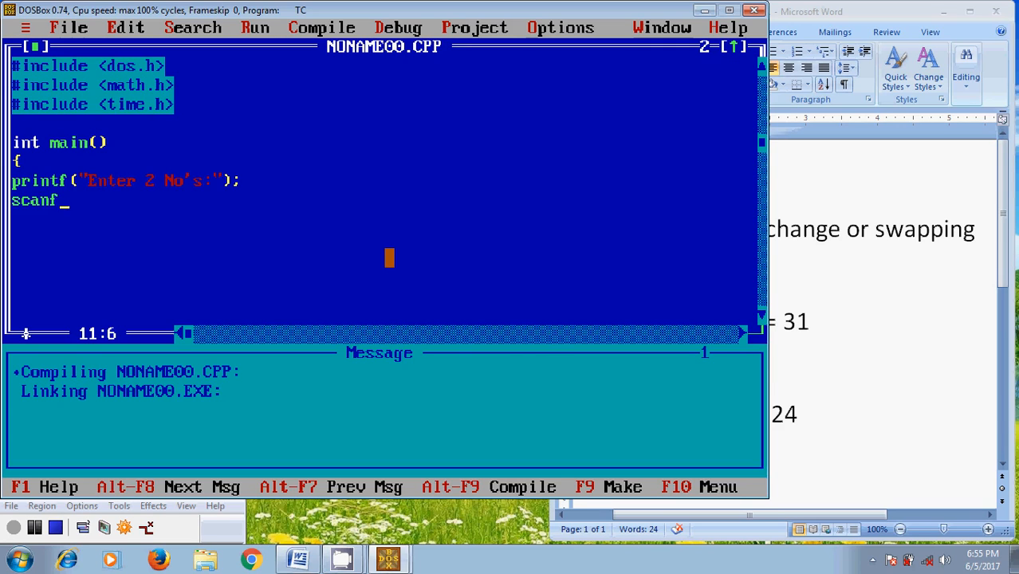
{"action": "type", "text": "(\""}
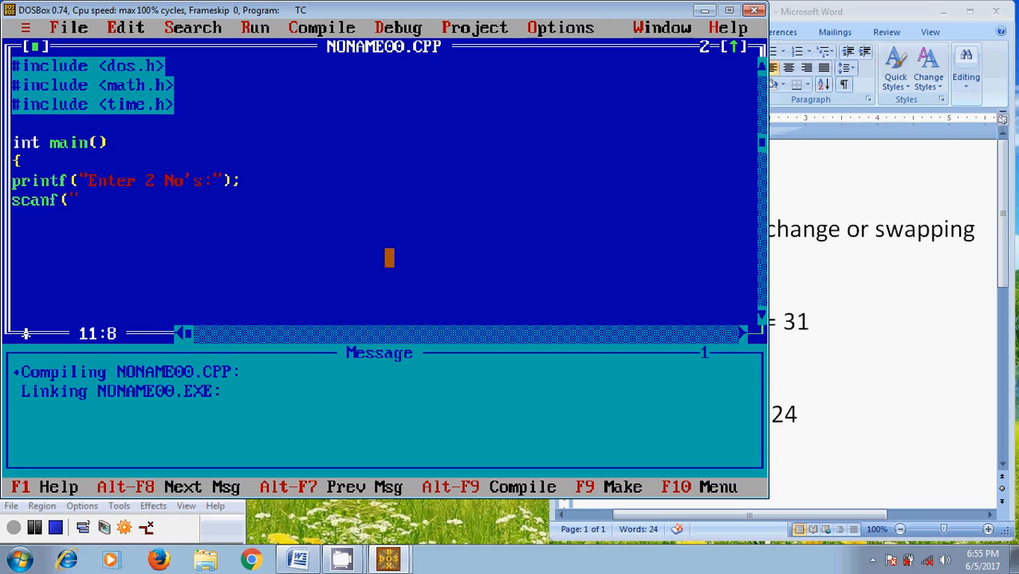
{"action": "type", "text": "%d"}
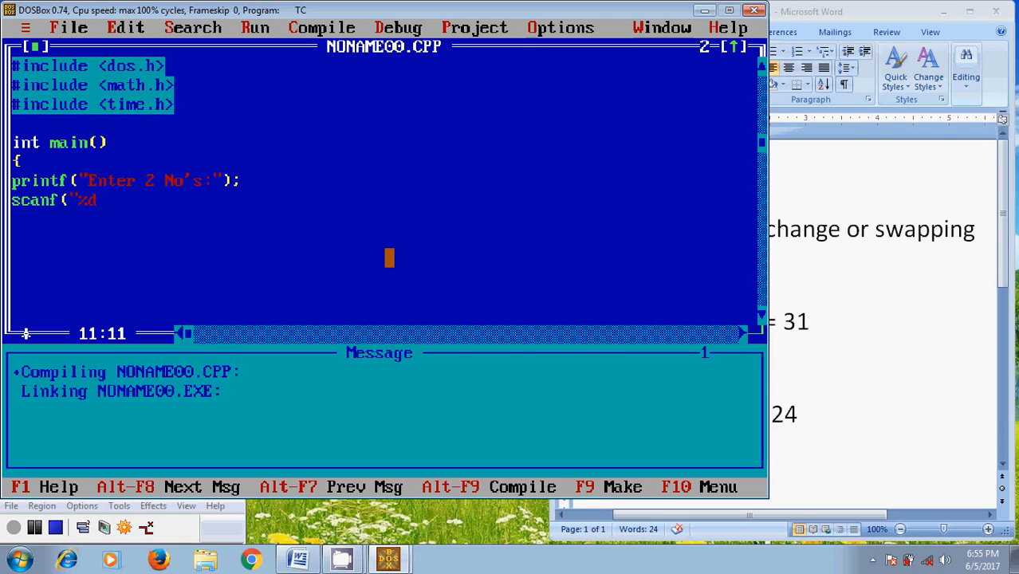
{"action": "type", "text": "%d"}
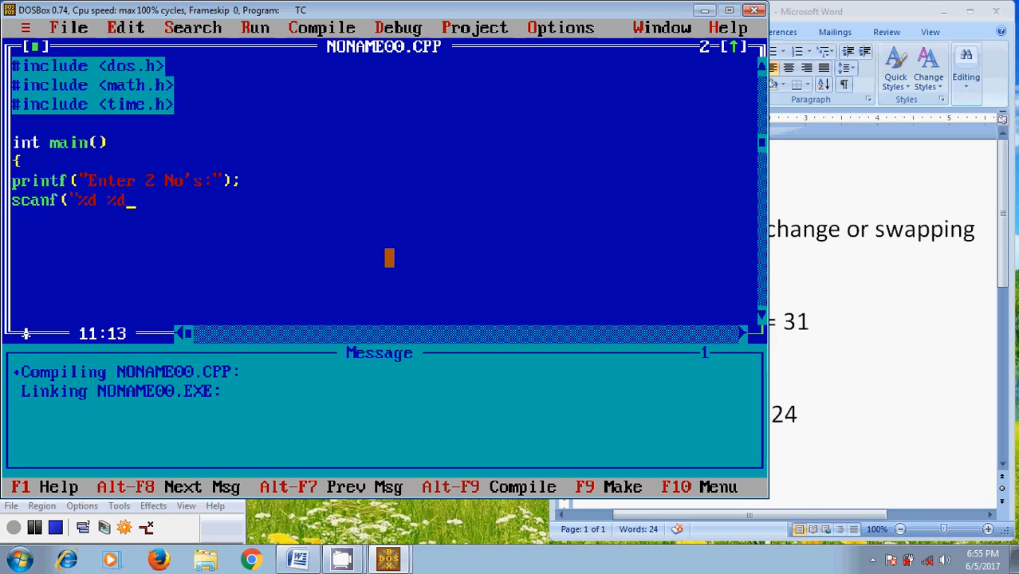
{"action": "type", "text": "\""}
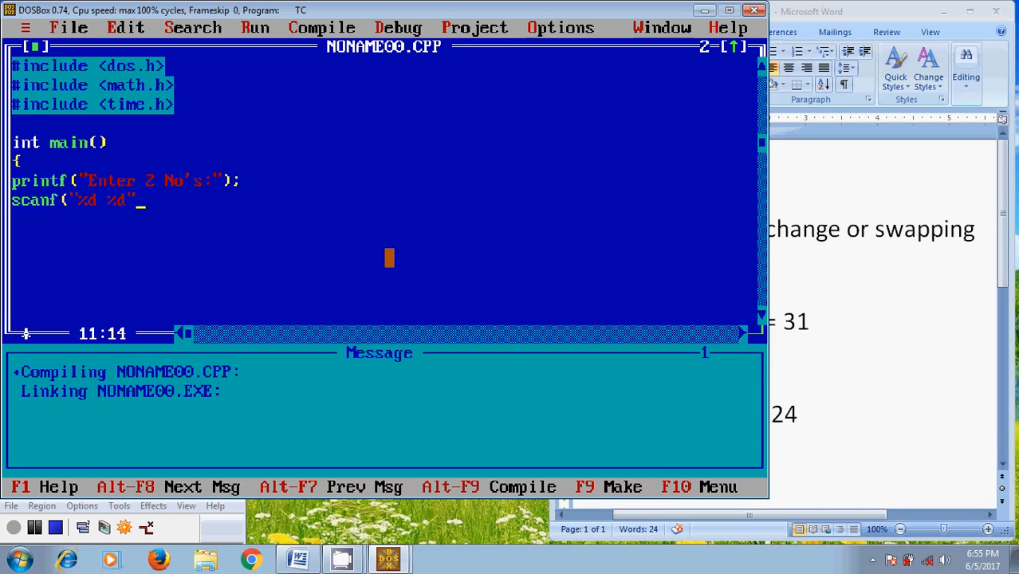
{"action": "type", "text": ","}
{"action": "type", "text": "int x,"}
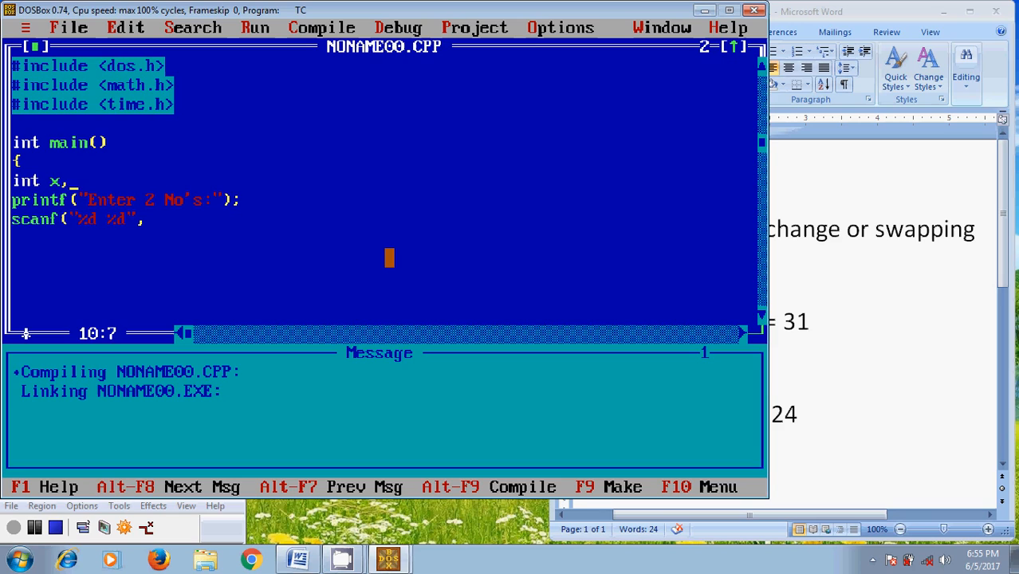
Finish the int x,y; declaration and add the clrscr(); call.
{"action": "type", "text": "y;"}
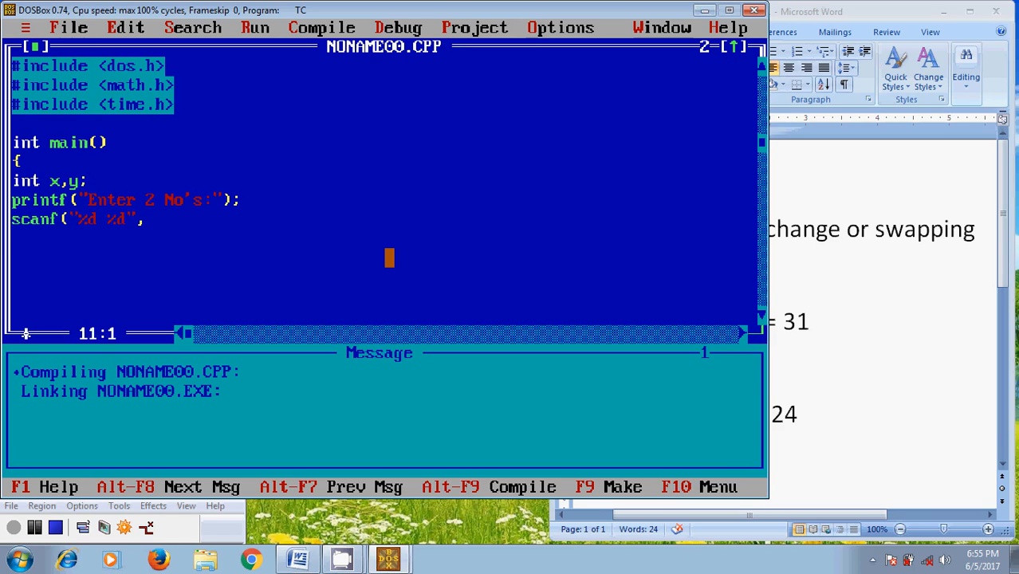
{"action": "type", "text": "clrsc"}
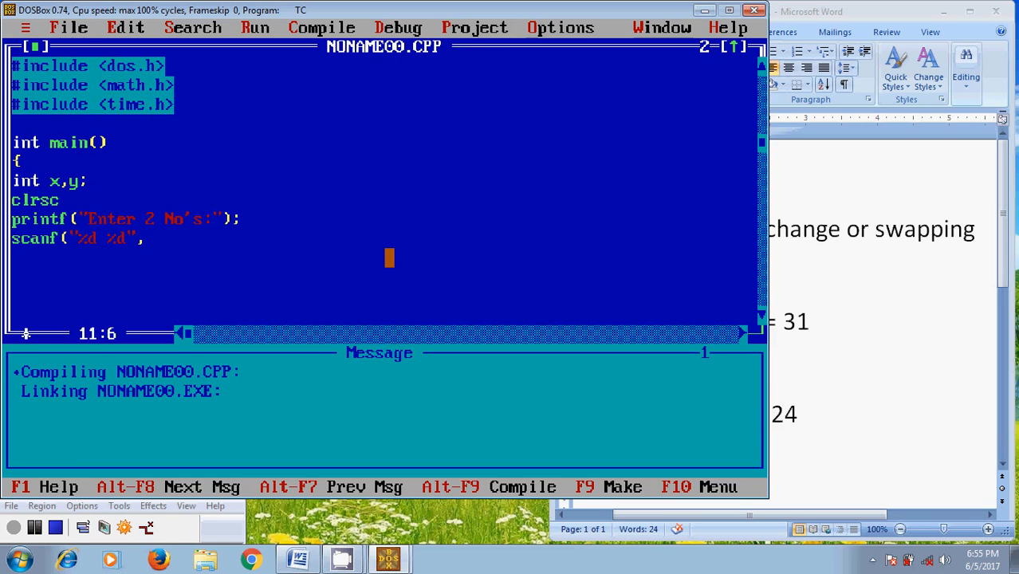
{"action": "type", "text": "r()"}
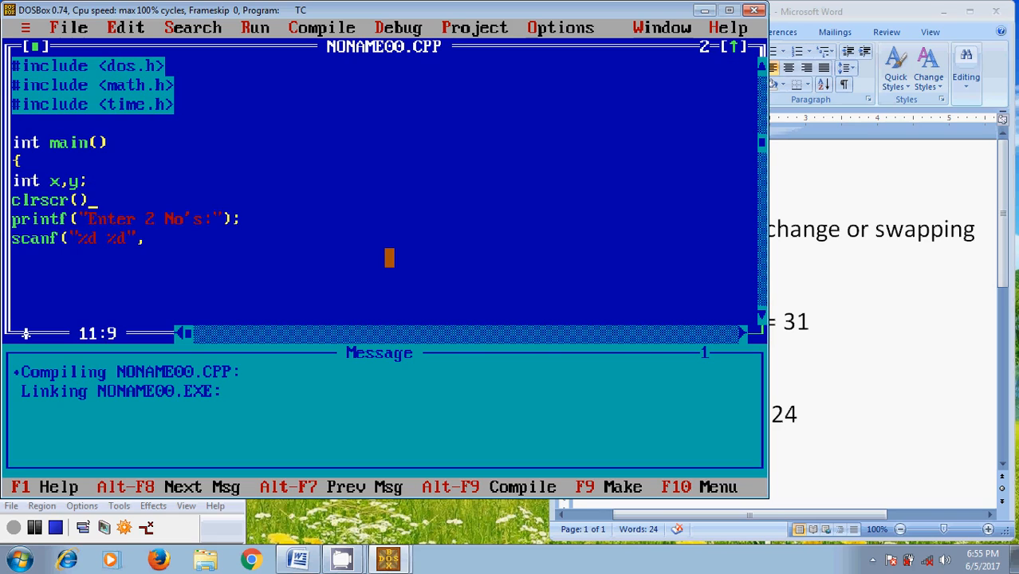
{"action": "type", "text": ";"}
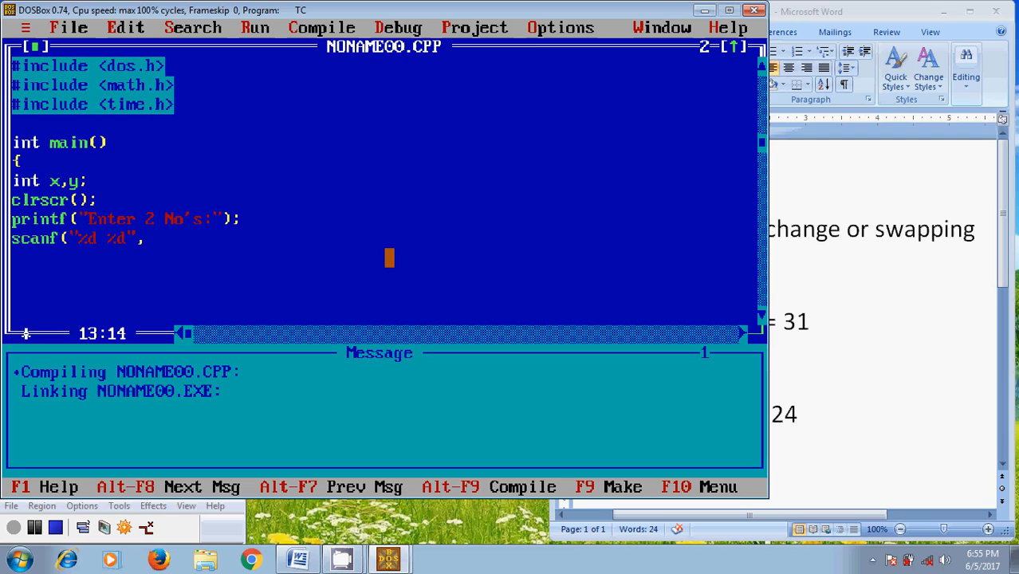
Complete the scanf line with ,&x,&y); to read into x and y.
{"action": "type", "text": ",&"}
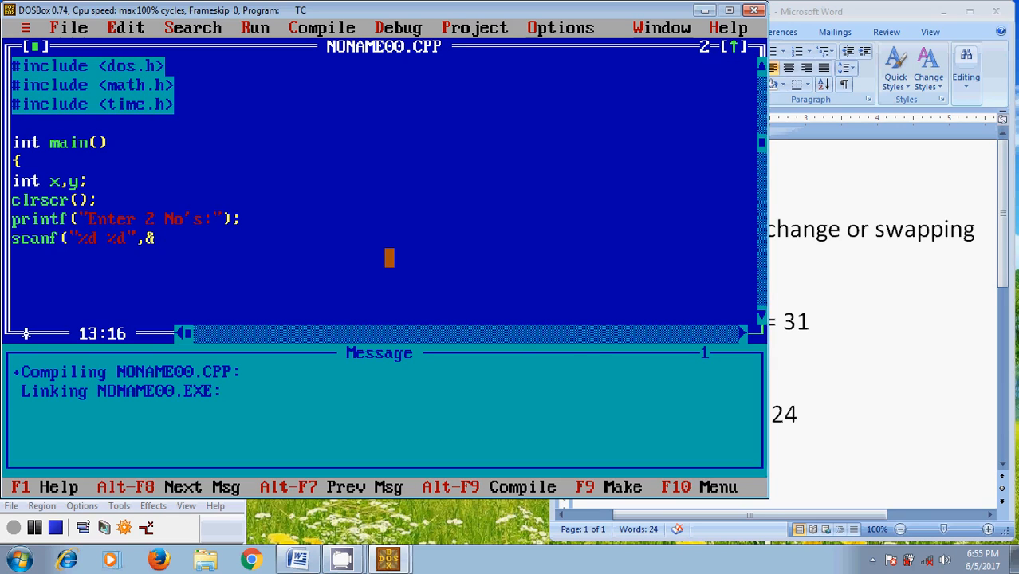
{"action": "type", "text": "x,"}
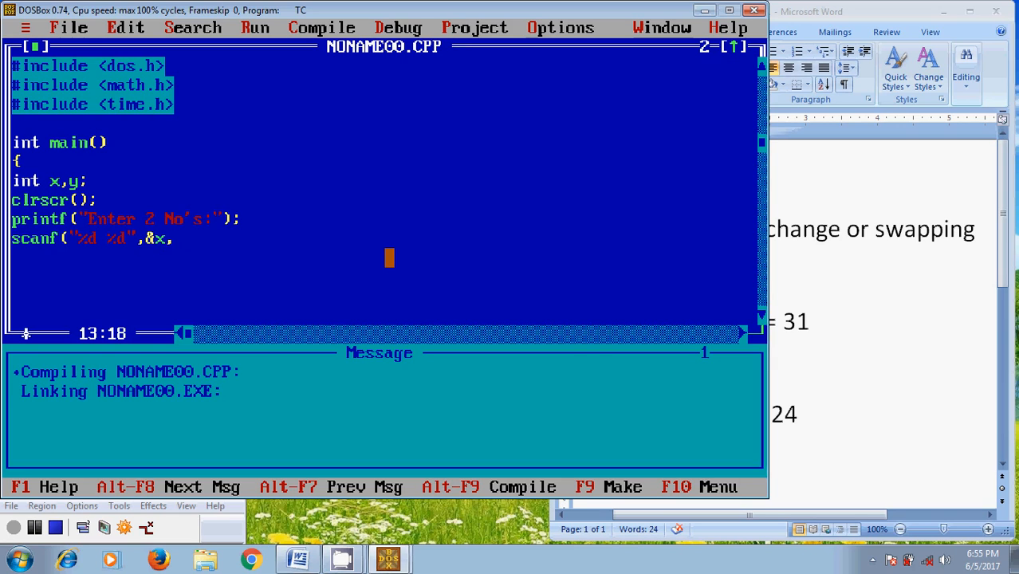
{"action": "type", "text": "&"}
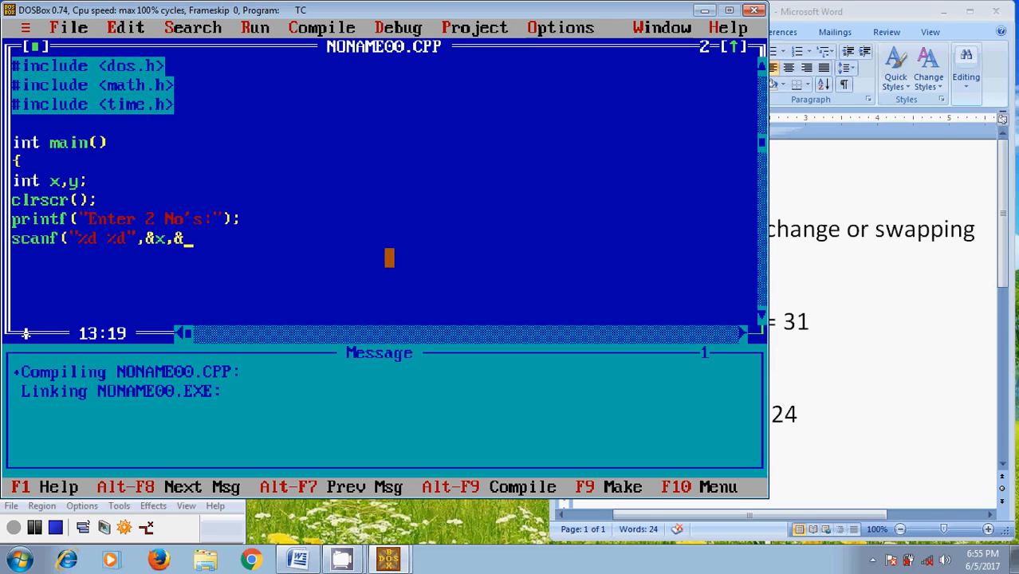
{"action": "type", "text": "y)"}
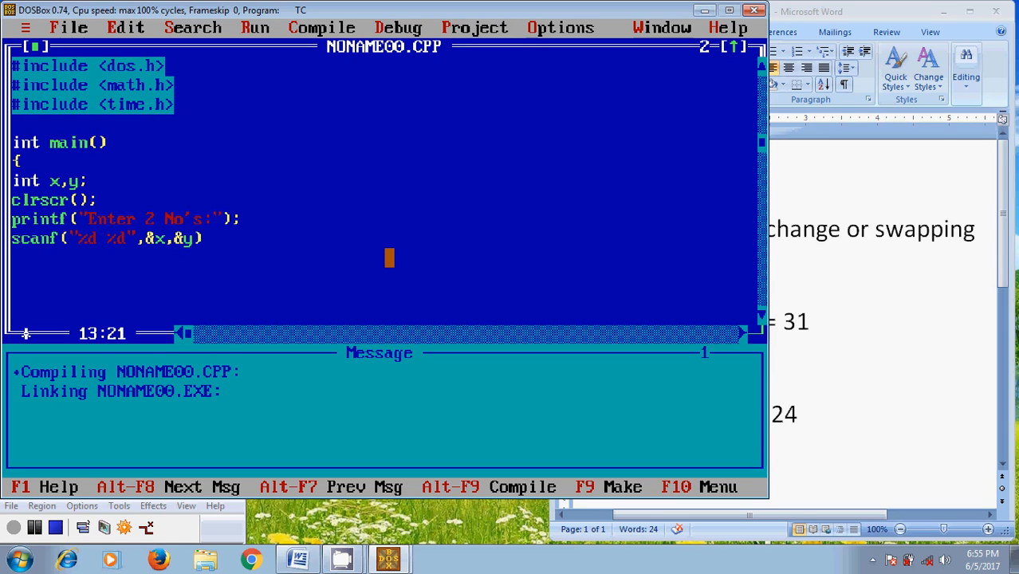
{"action": "type", "text": ";"}
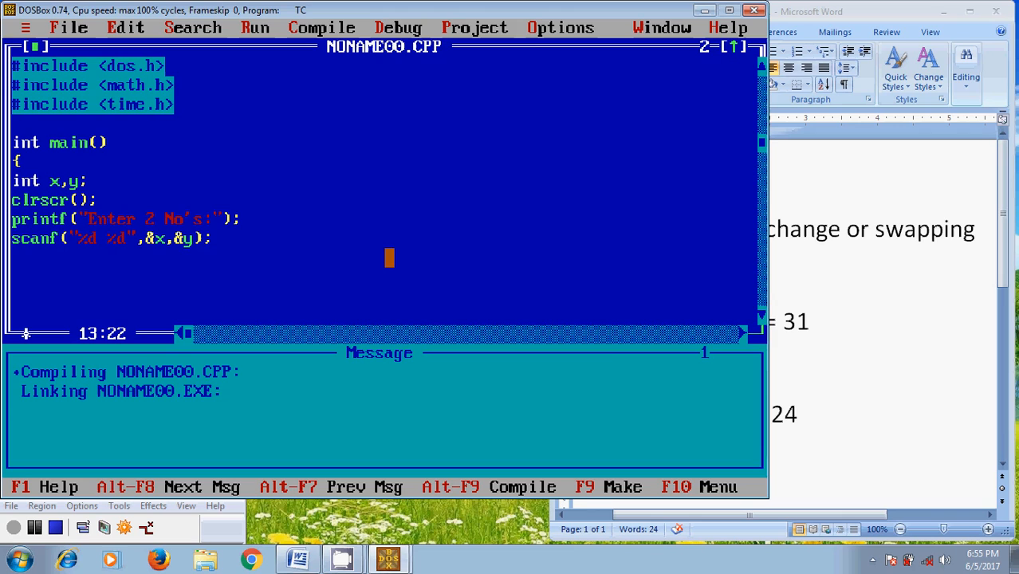
{"action": "mouse_move", "coordinate": [924, 324]}
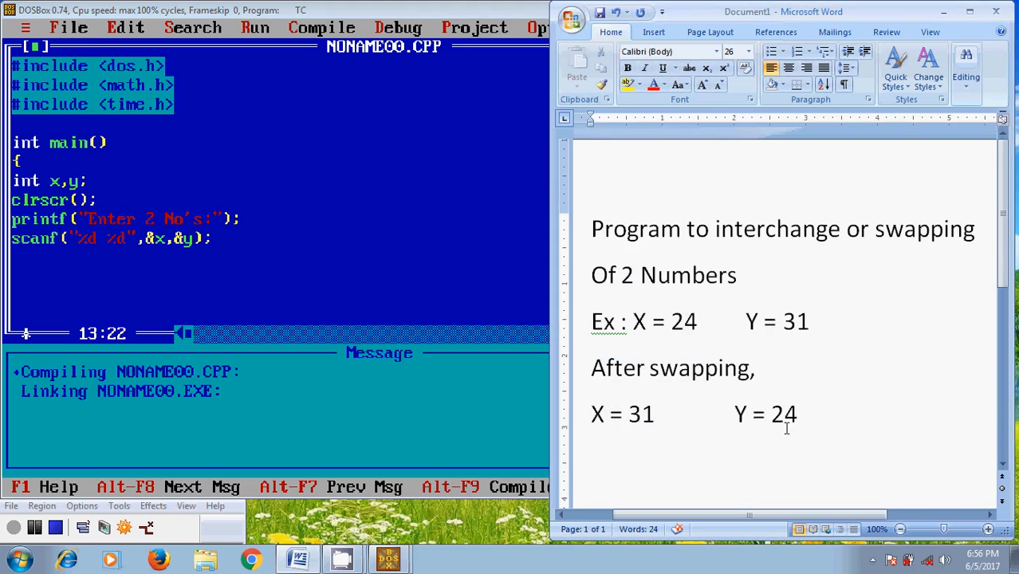
{"action": "mouse_move", "coordinate": [917, 406]}
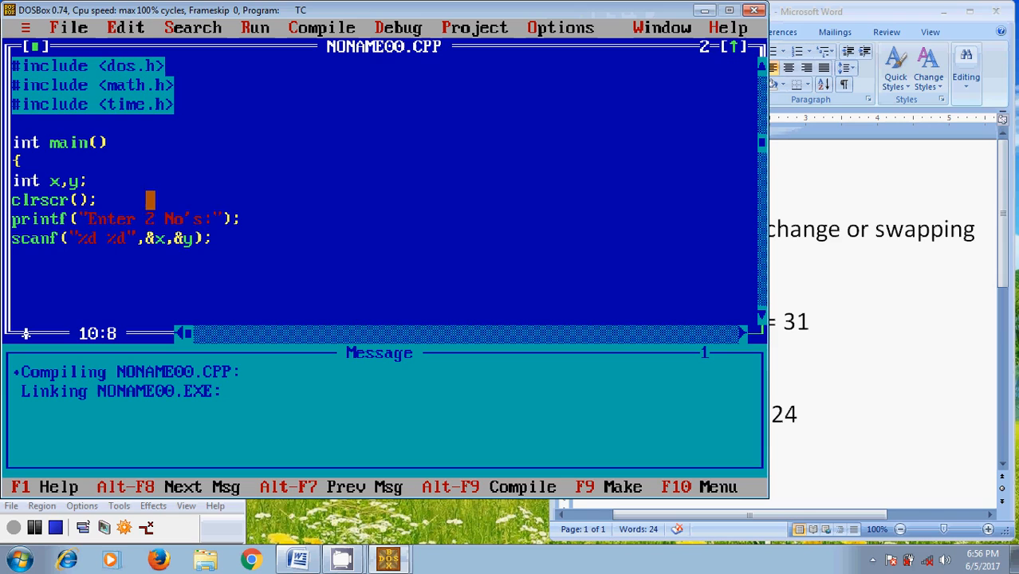
Add z to the int declaration and write z=x; as the first swap statement.
{"action": "type", "text": ",z"}
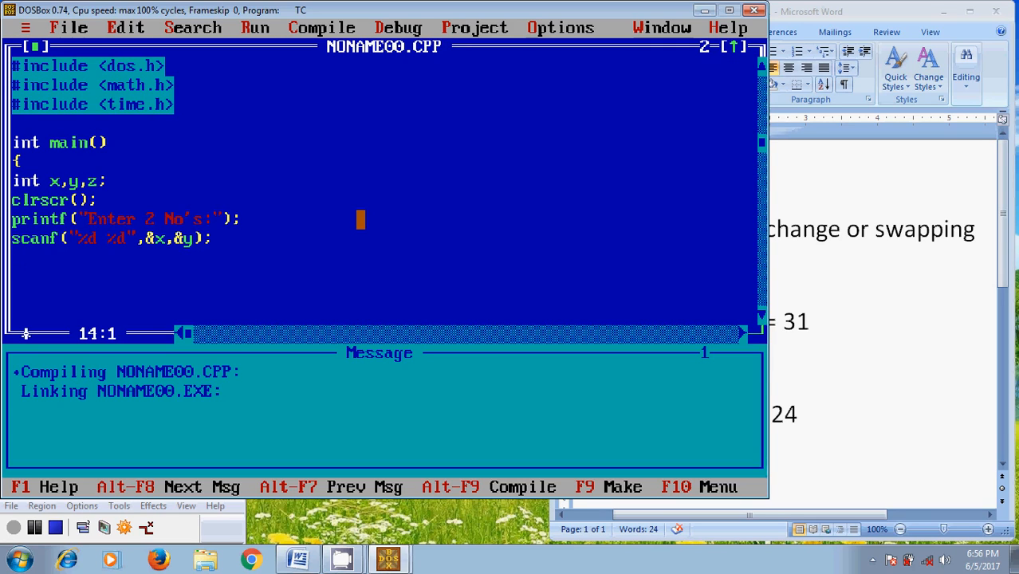
{"action": "type", "text": "z="}
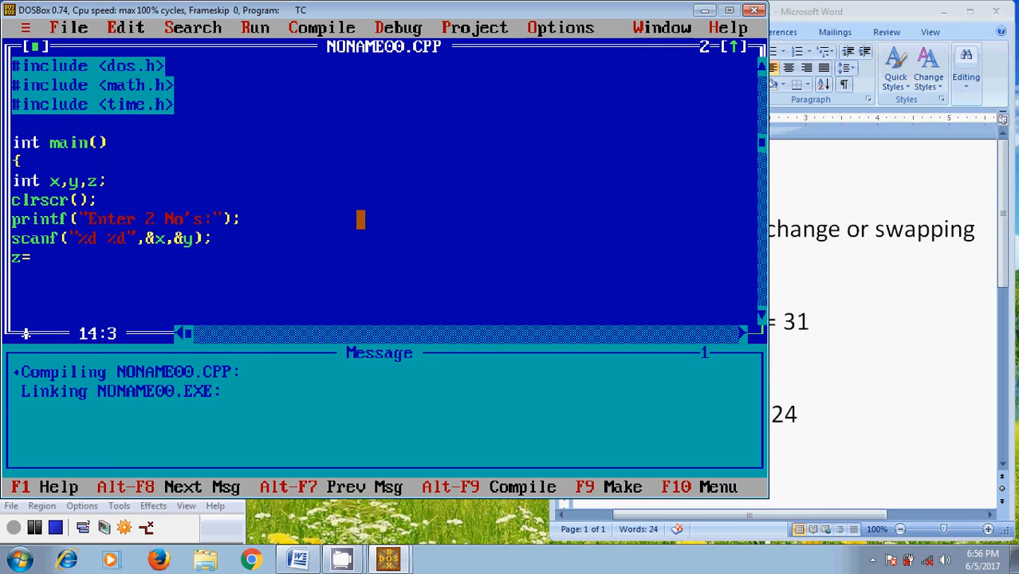
{"action": "type", "text": "x"}
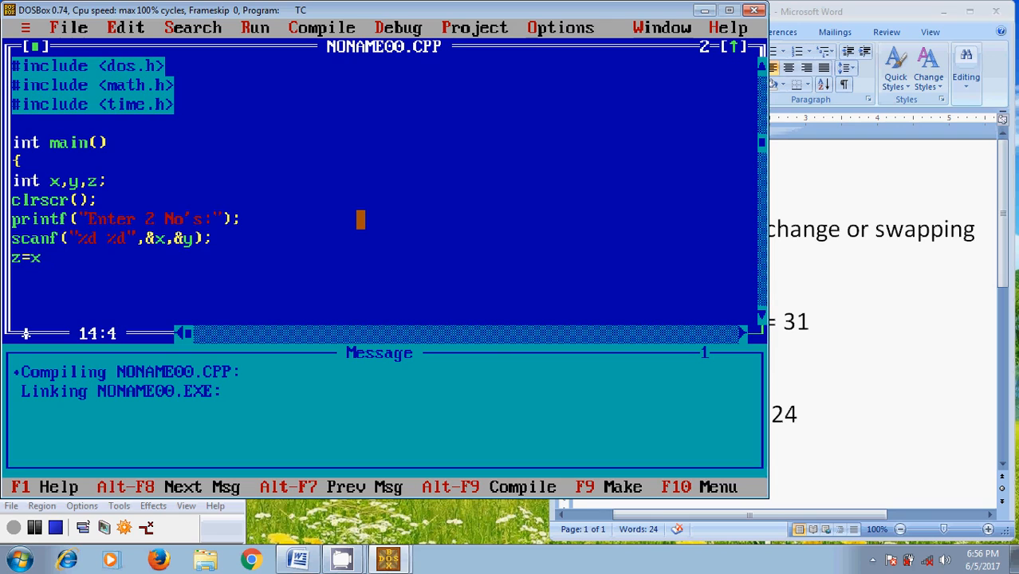
{"action": "type", "text": ";"}
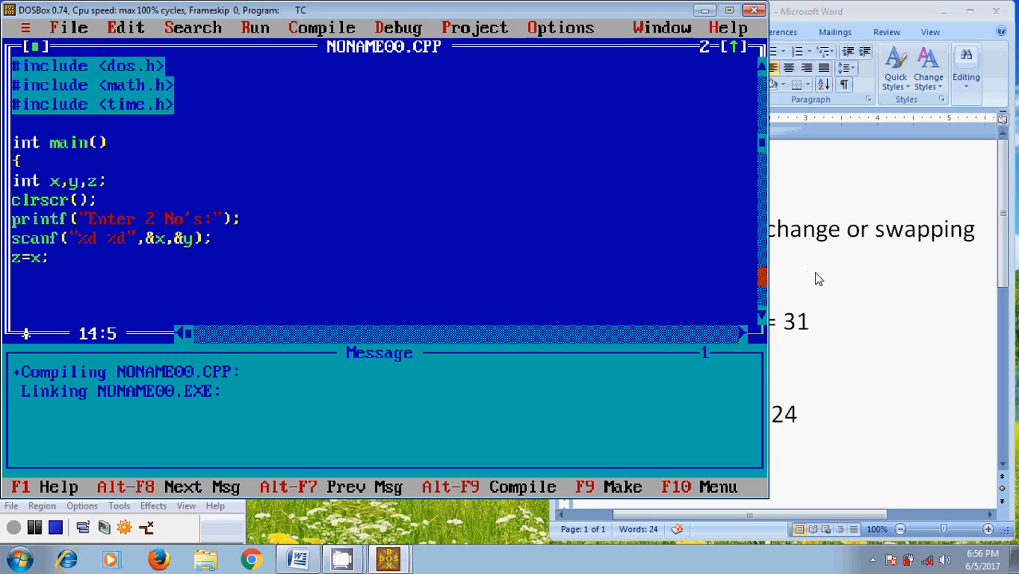
{"action": "key", "text": "enter"}
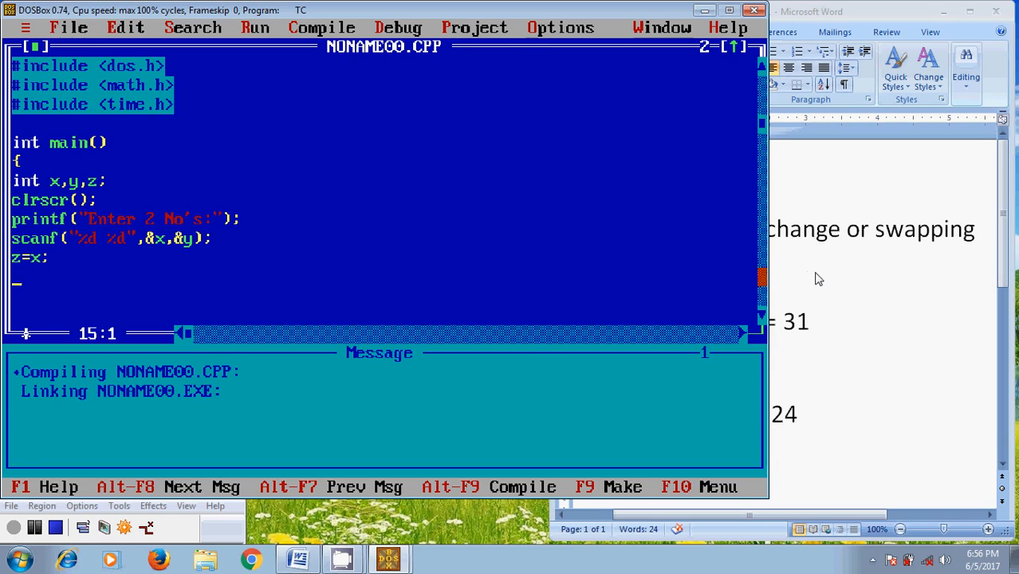
Write the remaining swap statements x=y; and y=z; on new lines.
{"action": "type", "text": "x="}
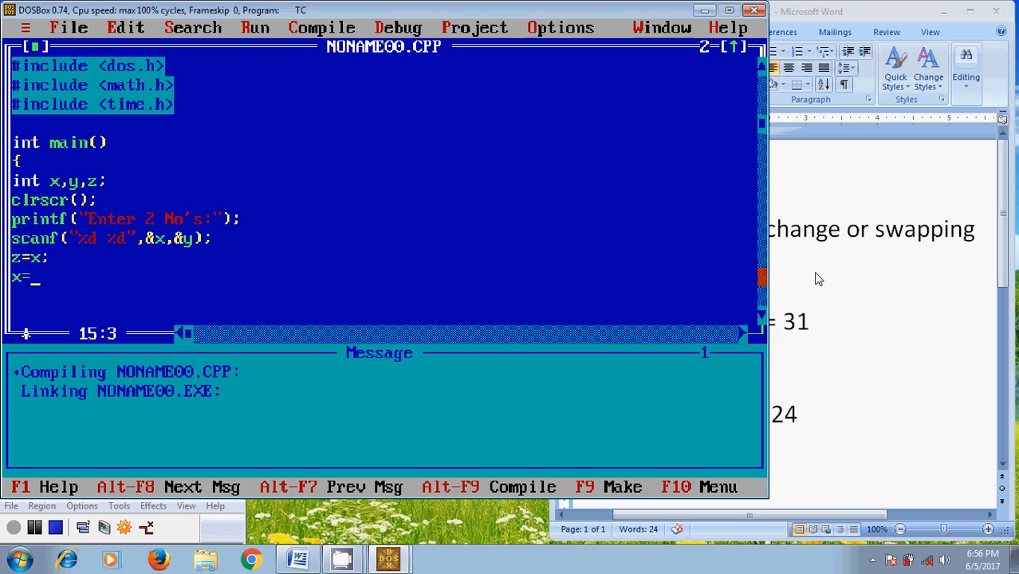
{"action": "type", "text": "y"}
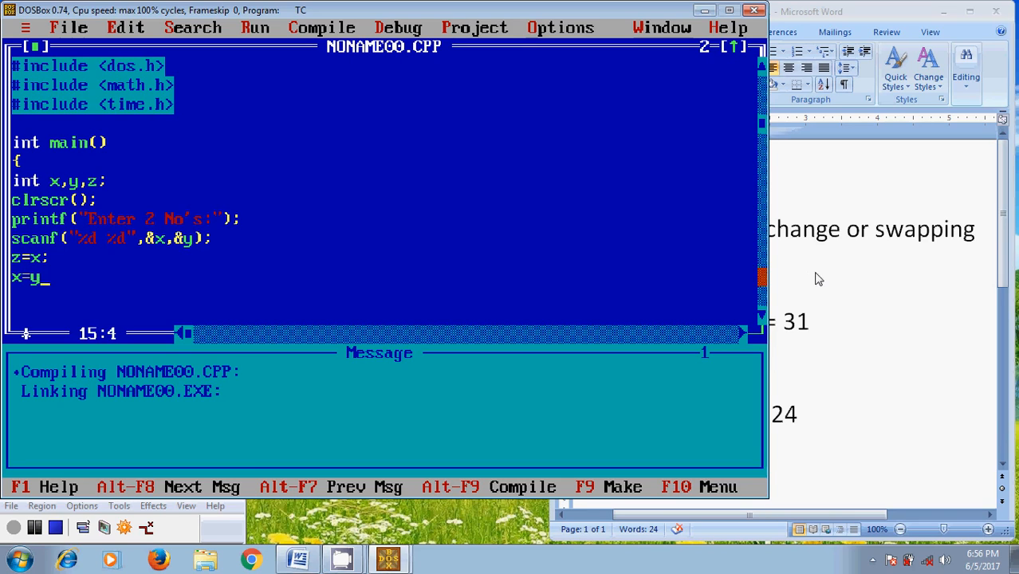
{"action": "type", "text": ";"}
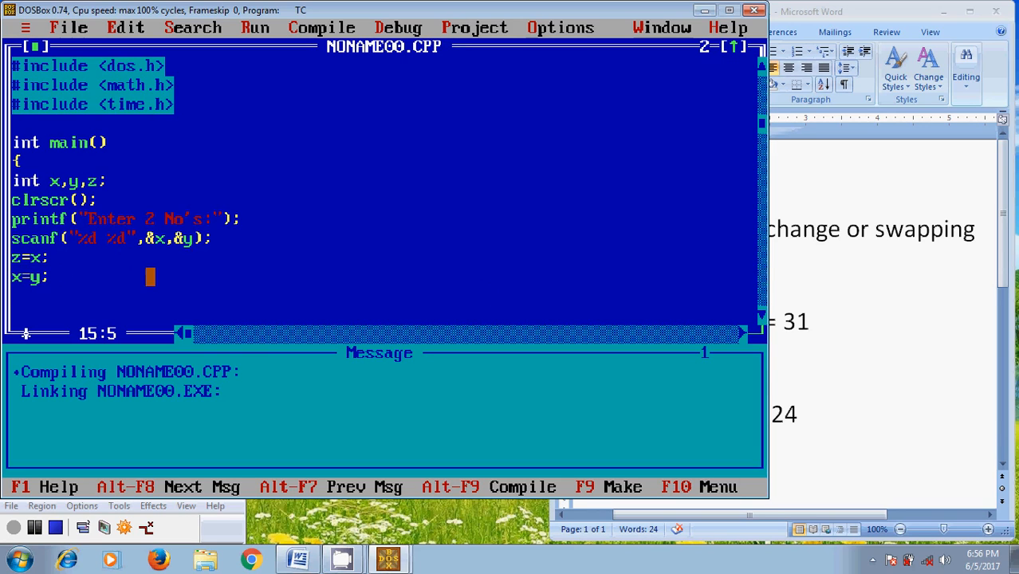
{"action": "key", "text": "enter"}
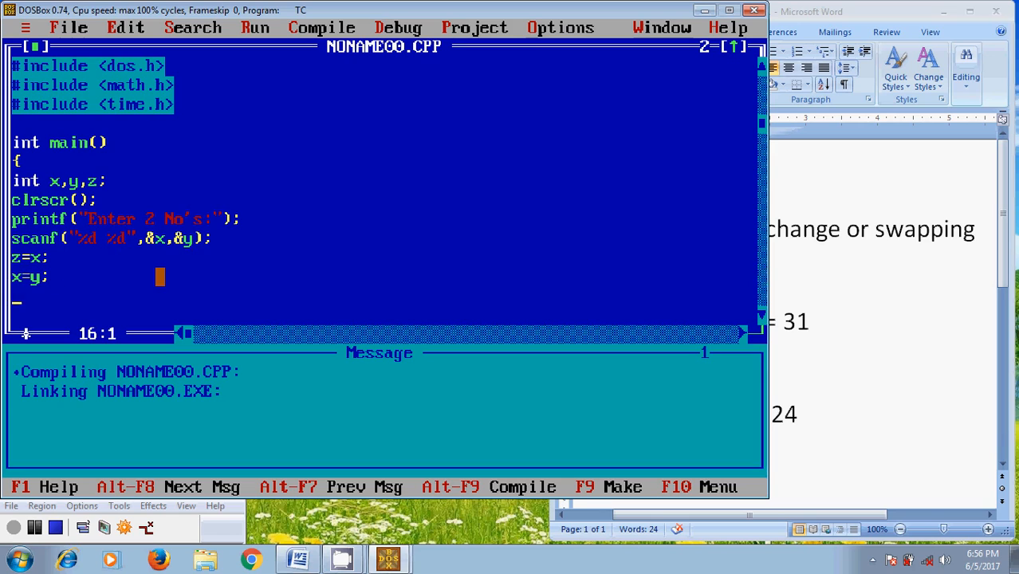
{"action": "type", "text": "y"}
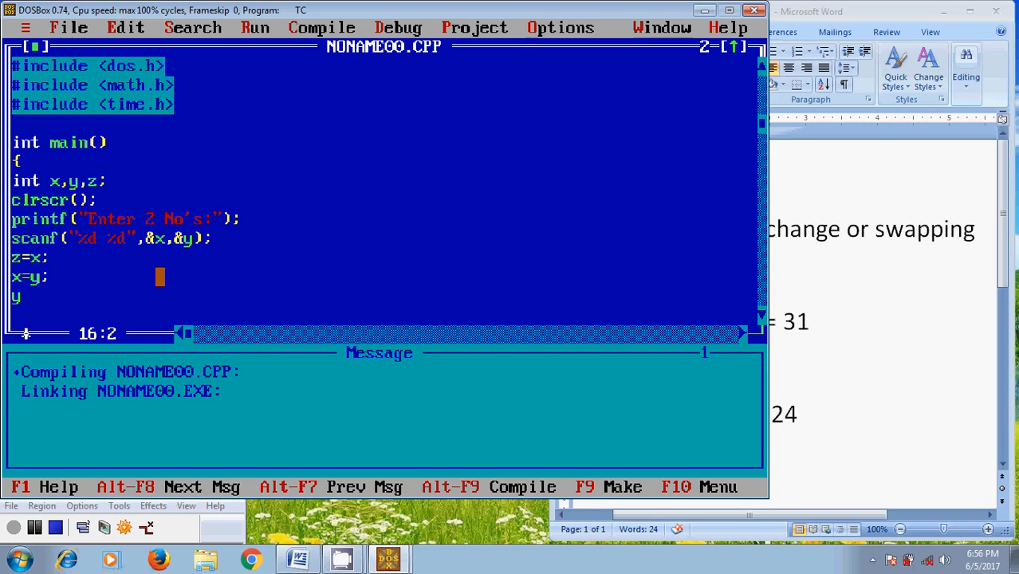
{"action": "type", "text": "=z"}
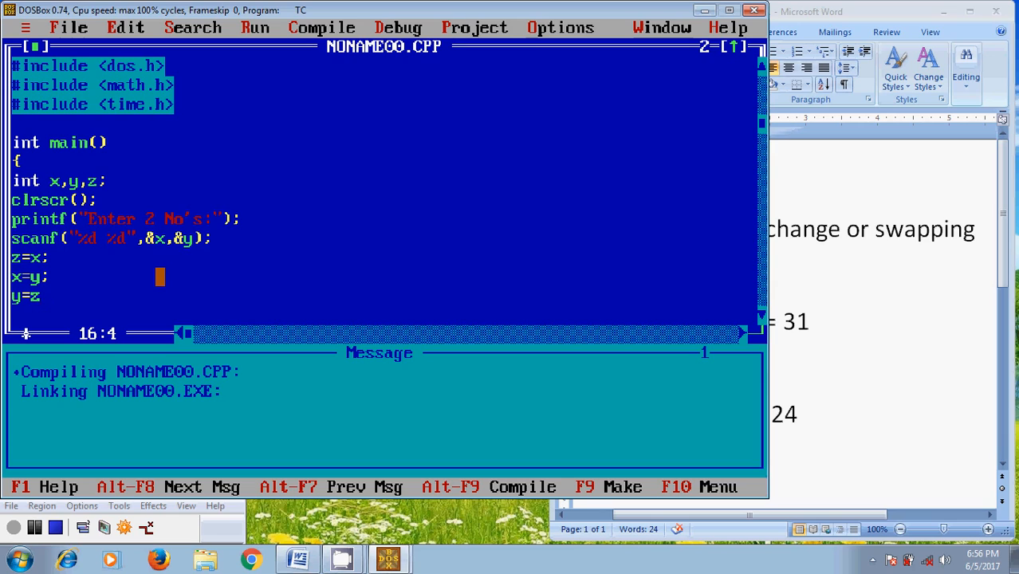
{"action": "type", "text": ";"}
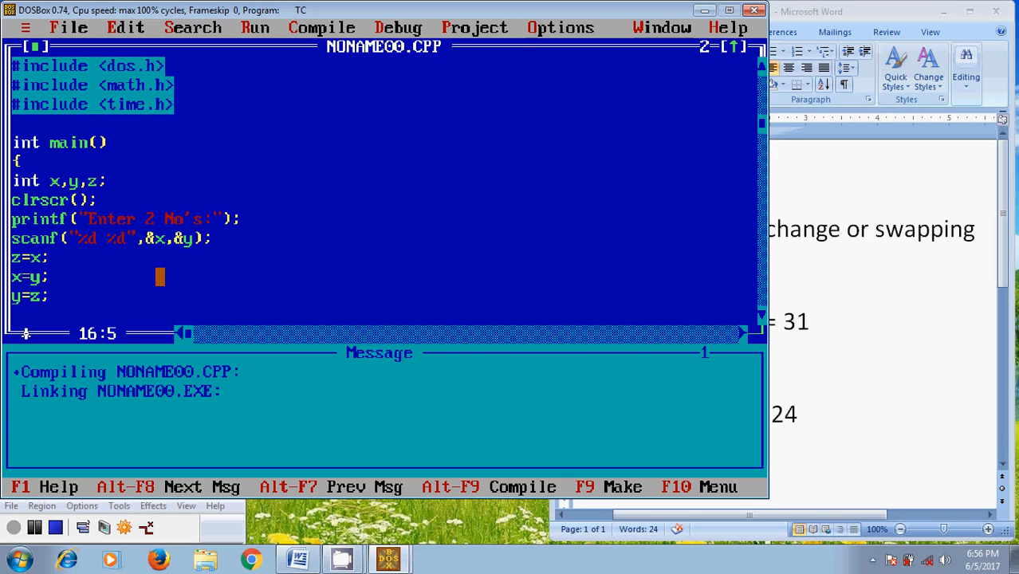
{"action": "type", "text": "p"}
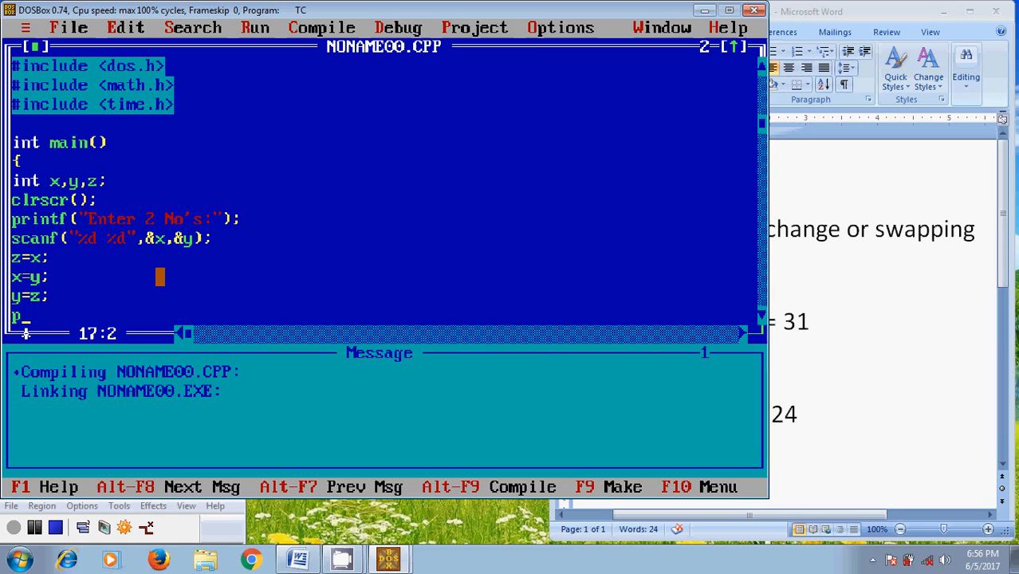
Write printf("\n x:%d y:%d",x,y); to print the swapped values.
{"action": "type", "text": "rintf"}
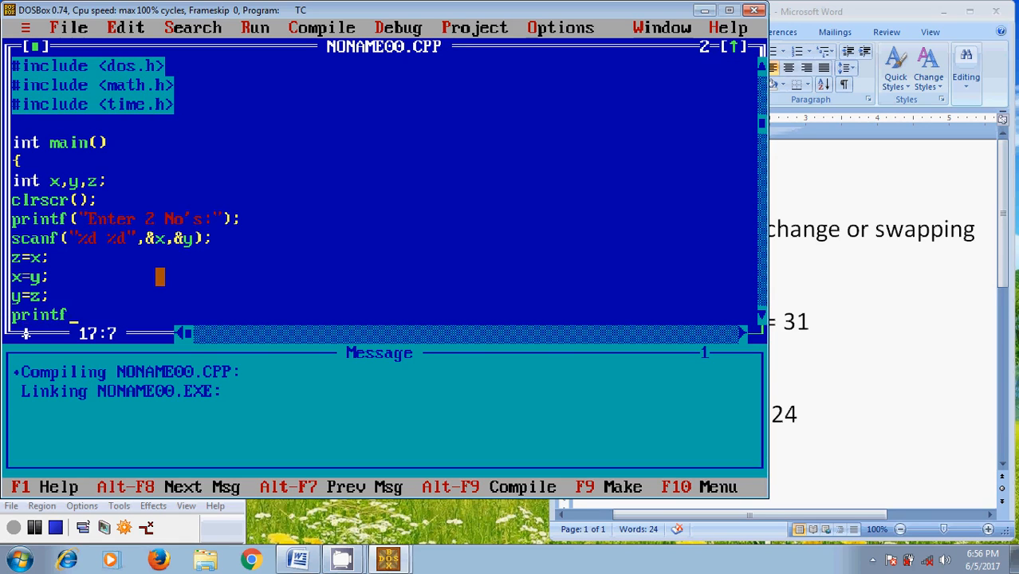
{"action": "type", "text": "("}
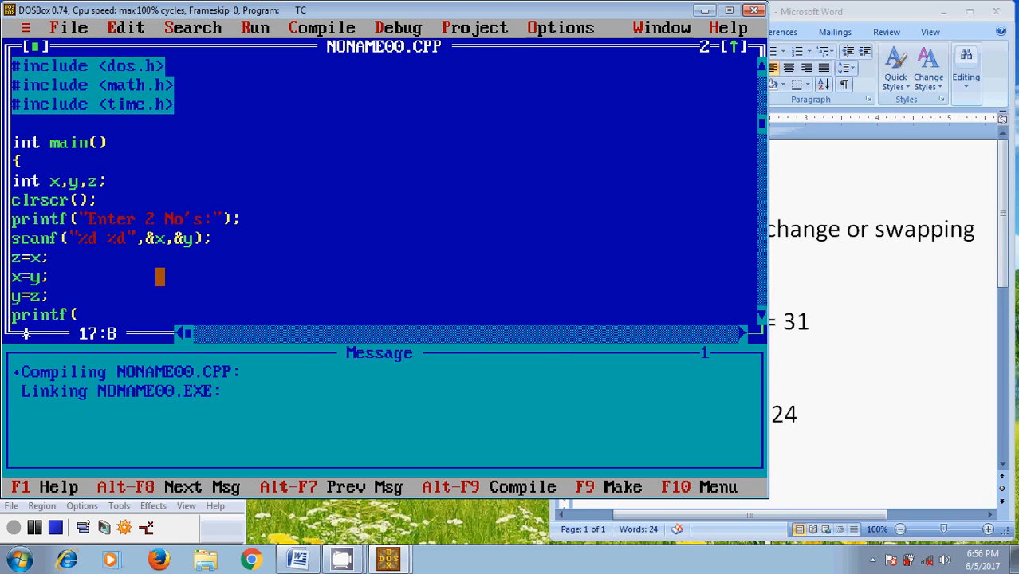
{"action": "type", "text": "\""}
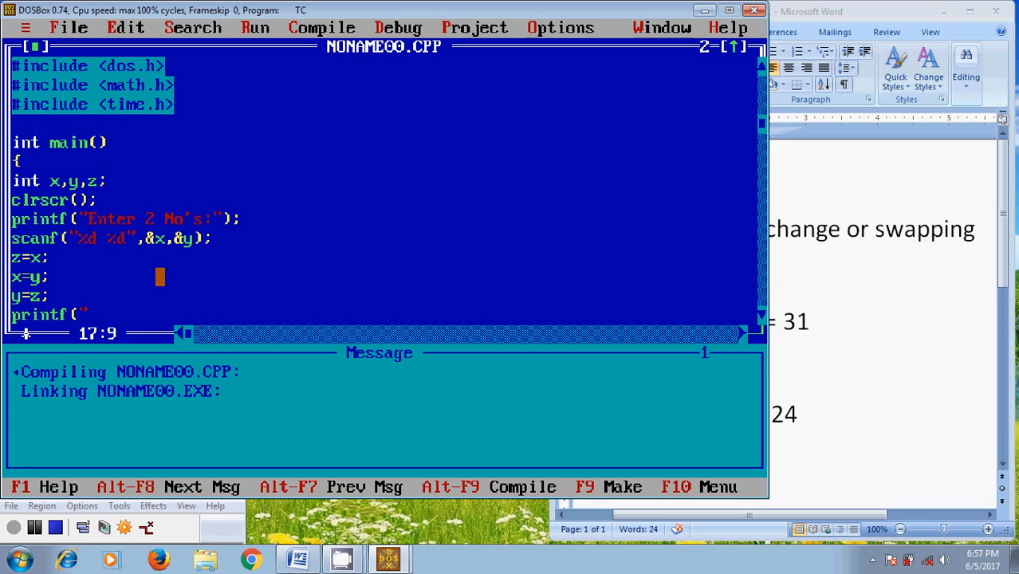
{"action": "type", "text": "\\"}
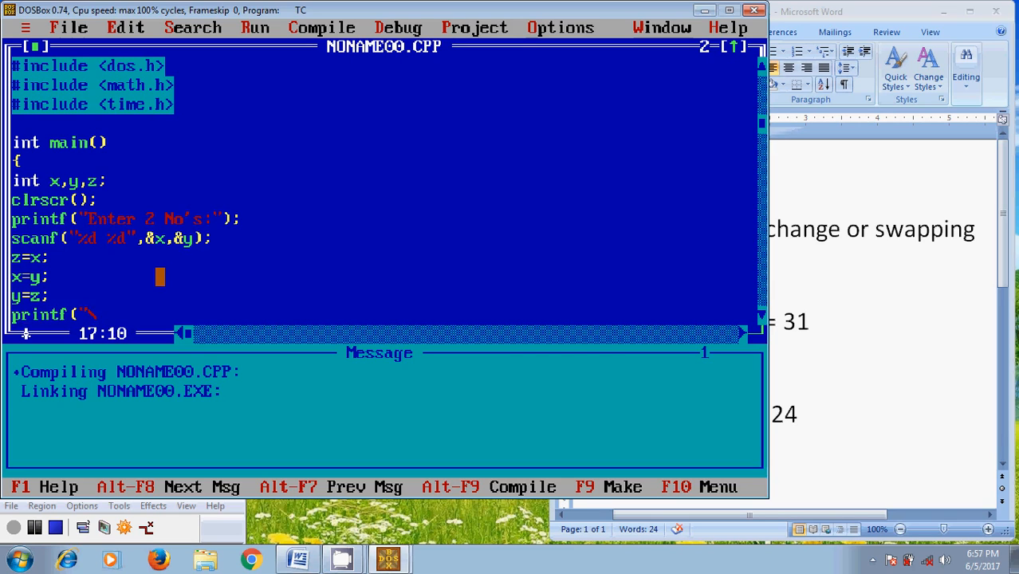
{"action": "type", "text": "\\n"}
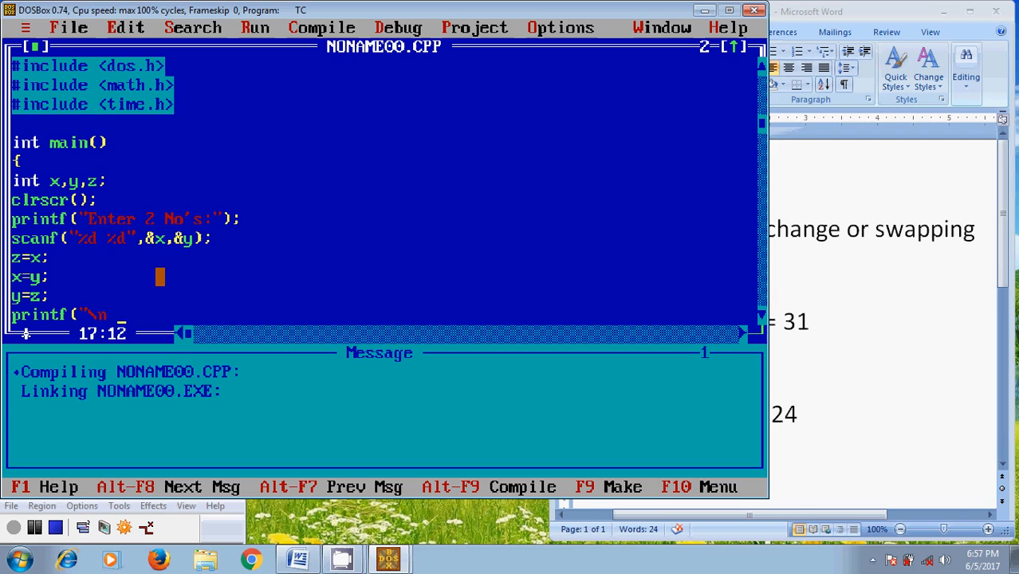
{"action": "type", "text": "x:"}
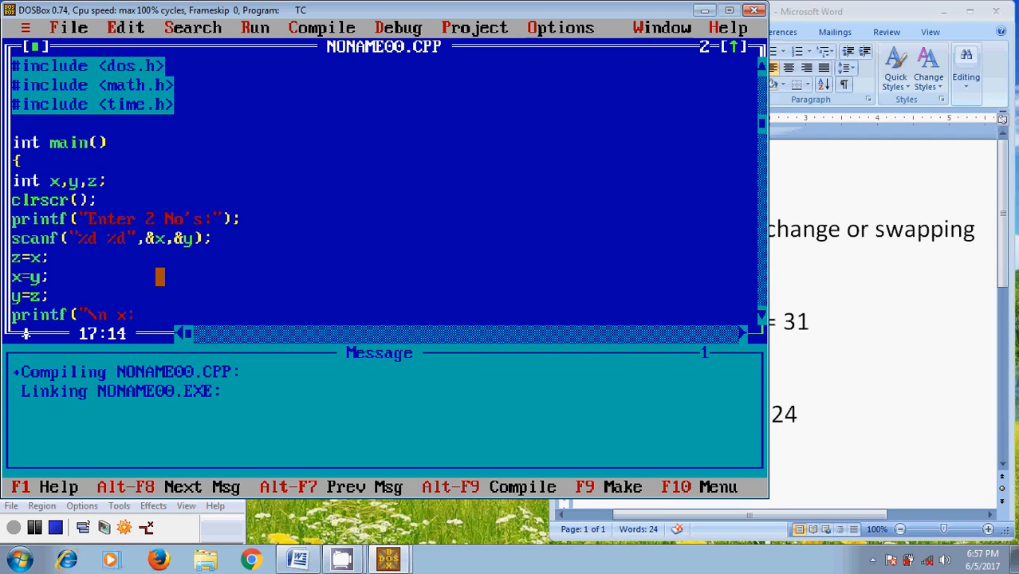
{"action": "type", "text": "%d"}
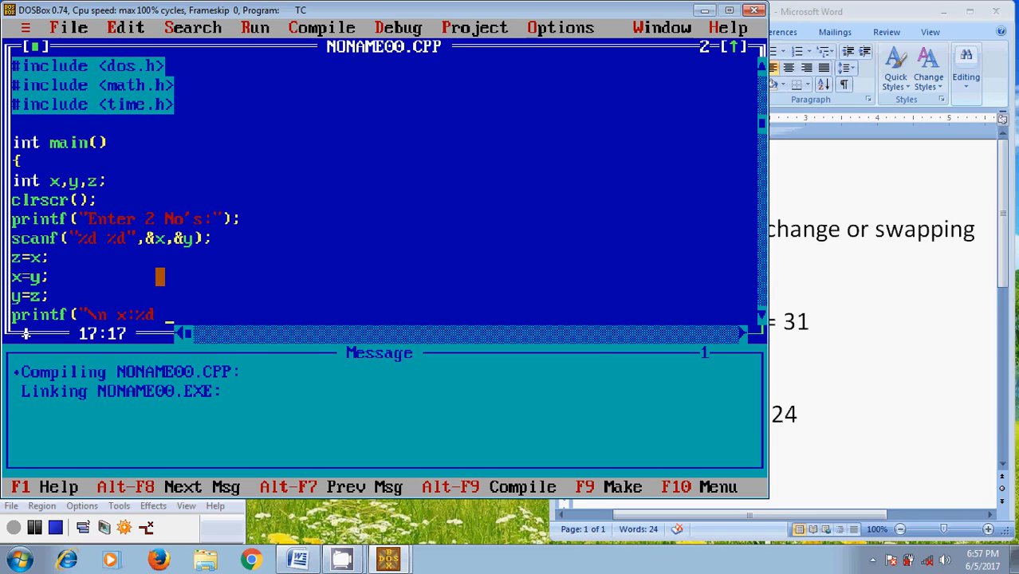
{"action": "type", "text": "y:%d\","}
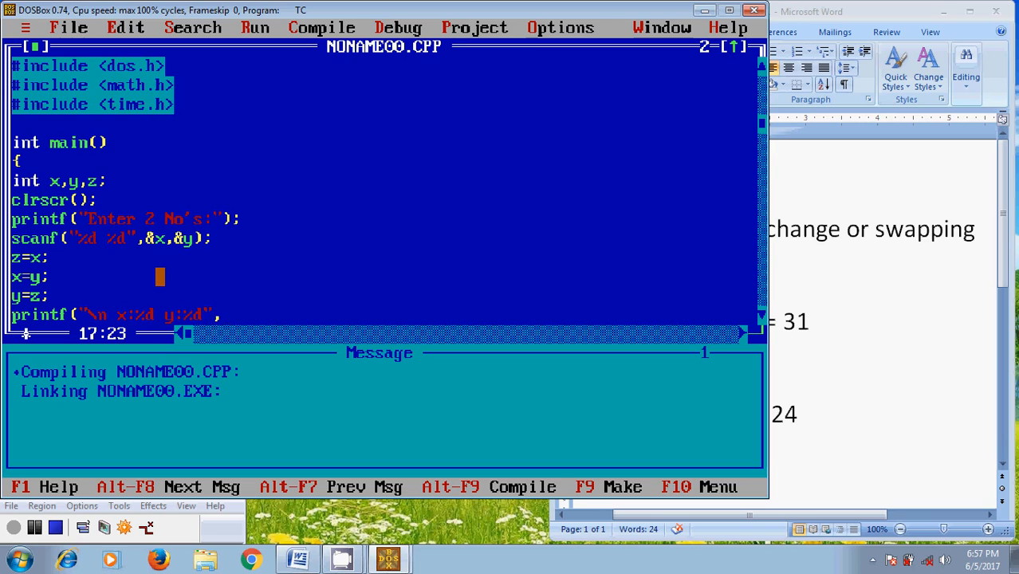
{"action": "type", "text": "x"}
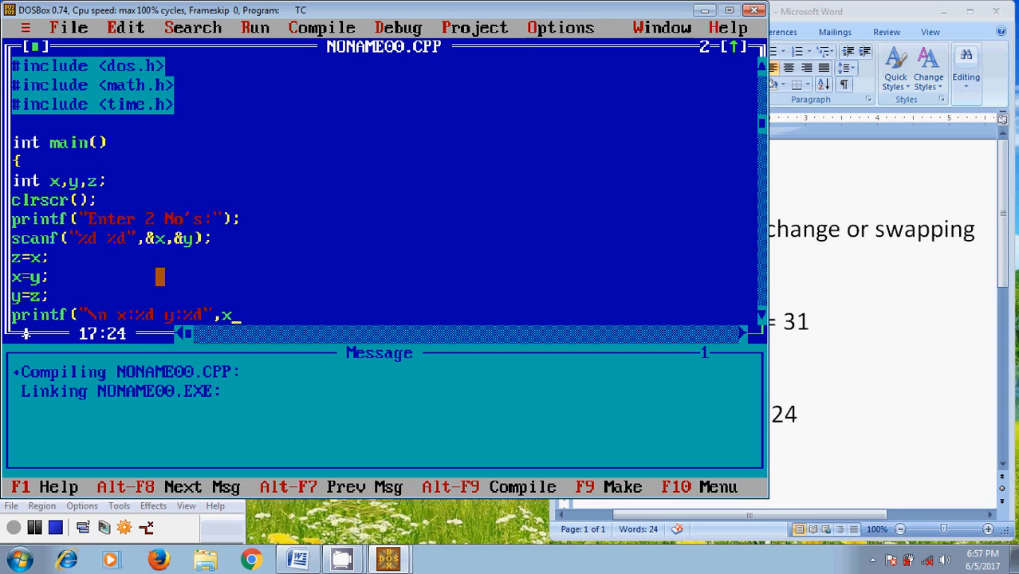
{"action": "type", "text": "y);"}
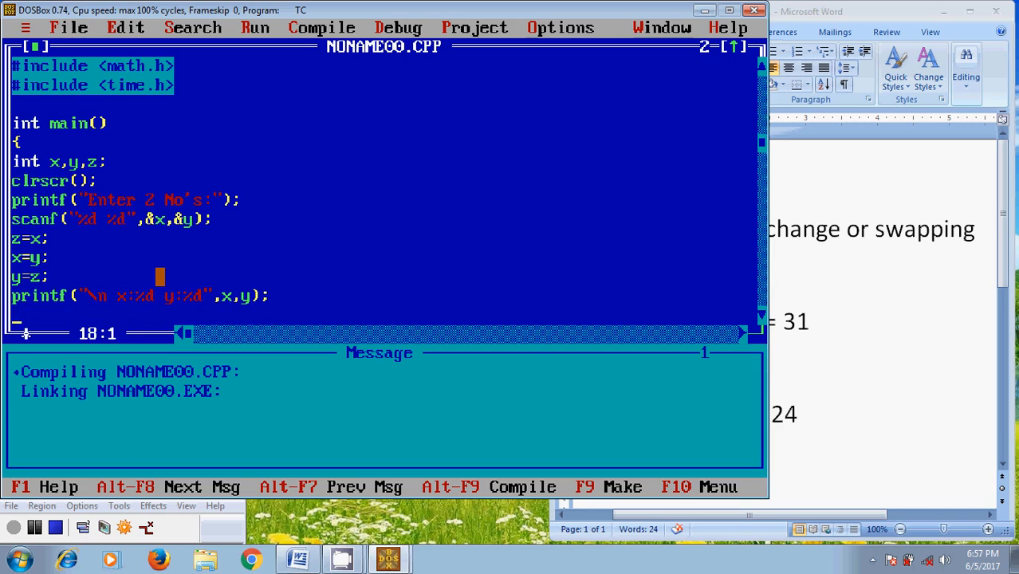
End main with getch; and return 0;.
{"action": "type", "text": "getch;"}
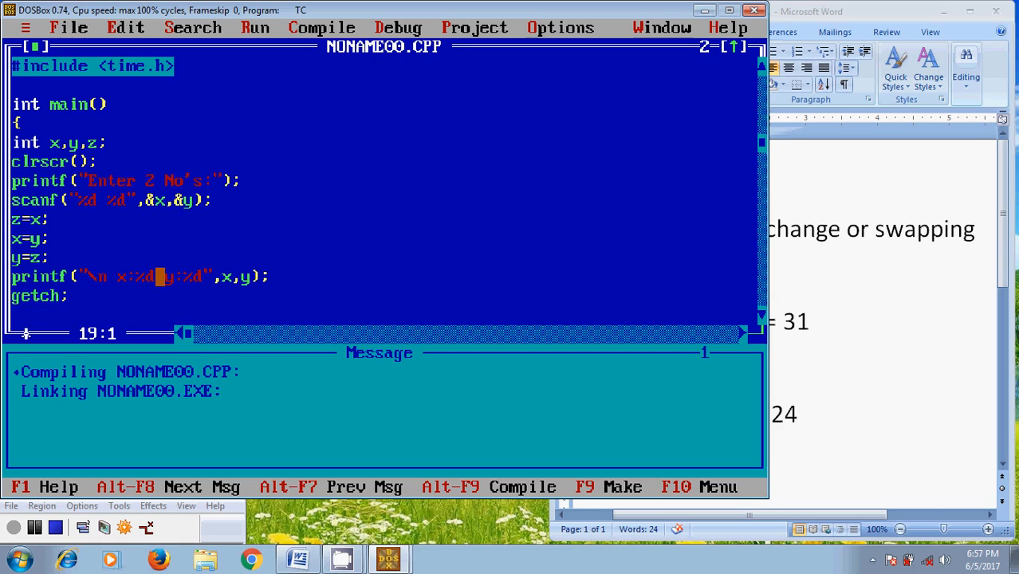
{"action": "type", "text": "return"}
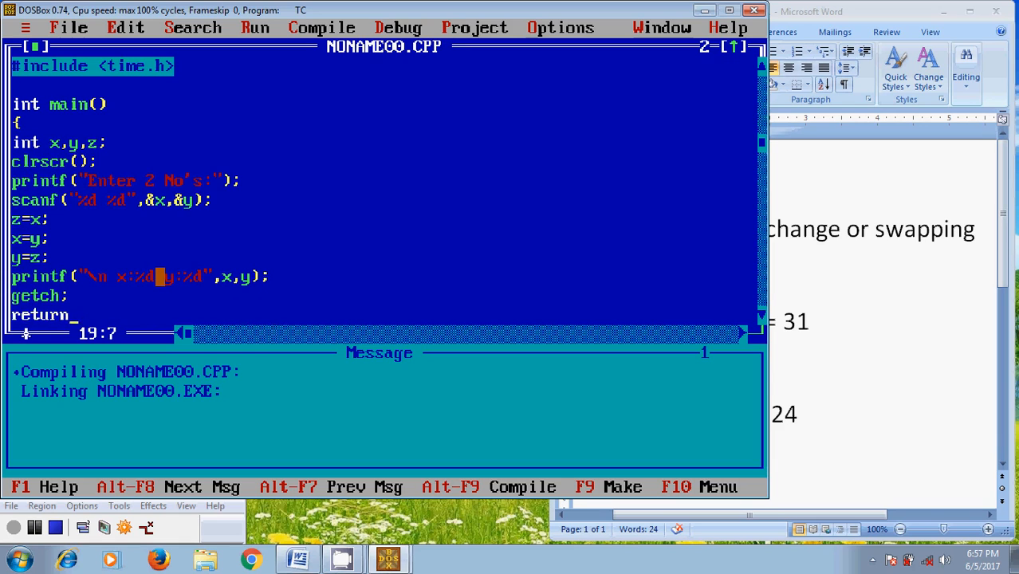
{"action": "type", "text": "0;"}
{"action": "type", "text": "}"}
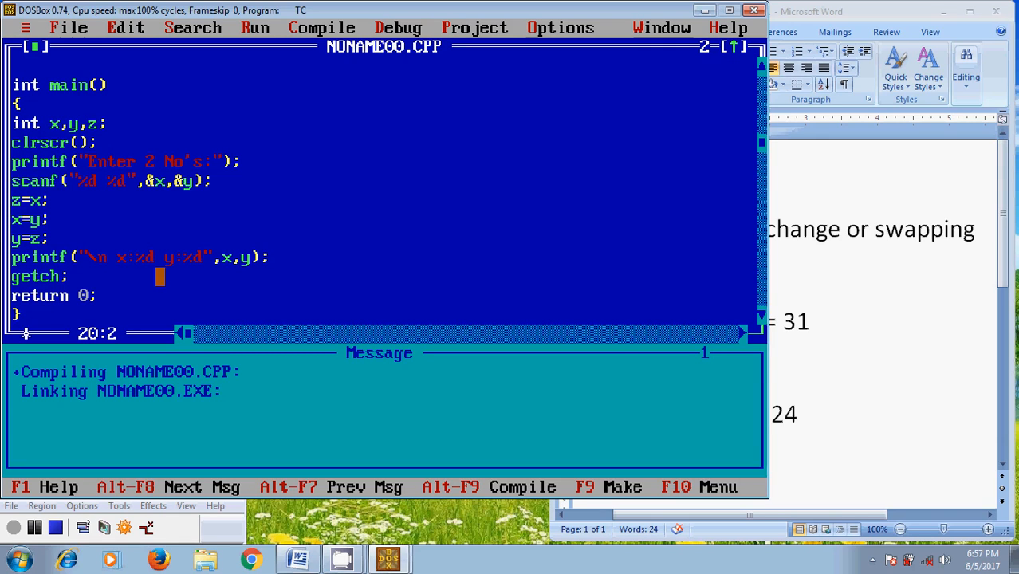
{"action": "mouse_move", "coordinate": [866, 309]}
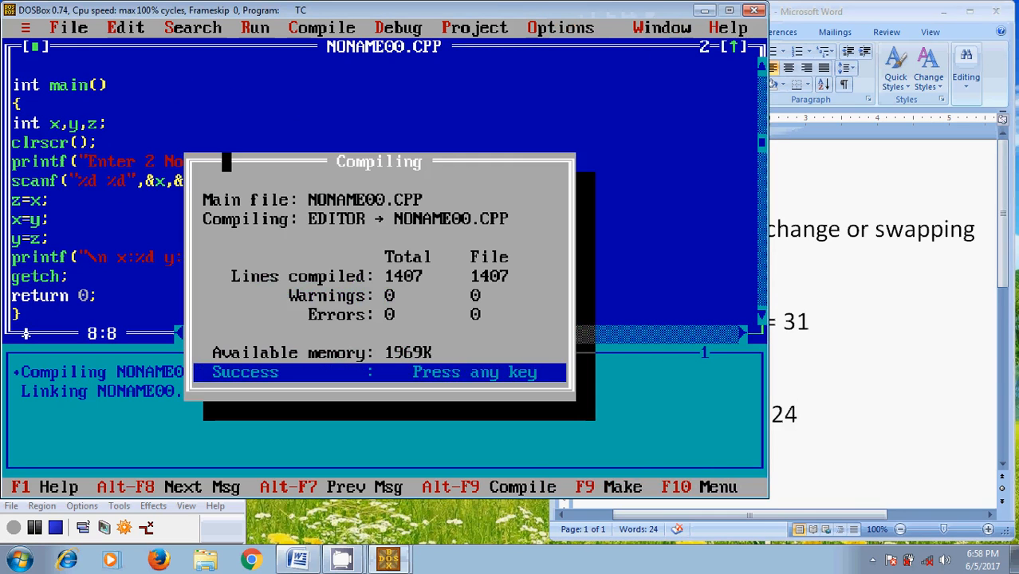
Dismiss the successful compile report and launch the swap program via Run > Run.
{"action": "key", "text": "enter"}
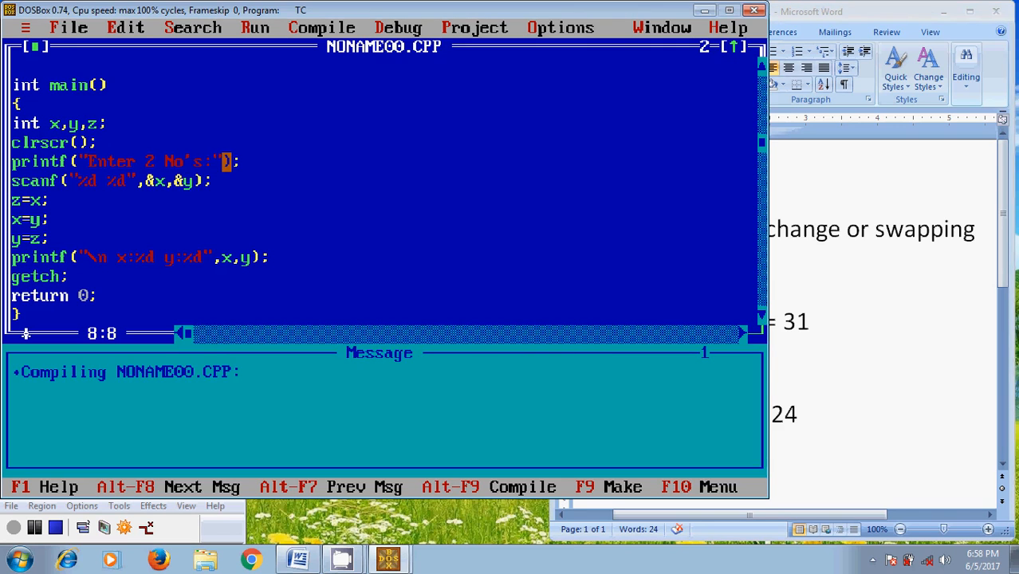
{"action": "left_click", "coordinate": [68, 27]}
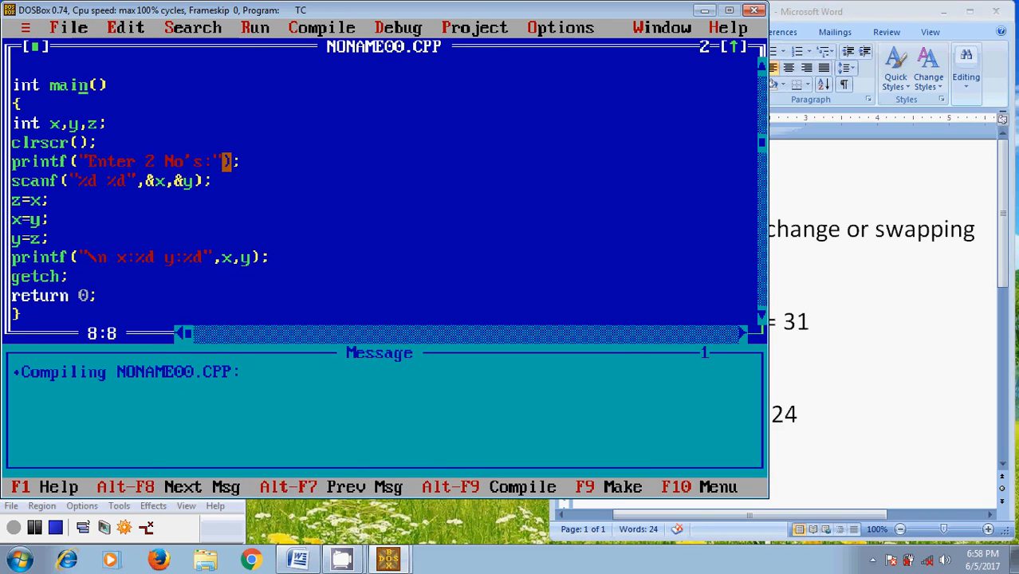
{"action": "left_click", "coordinate": [255, 27]}
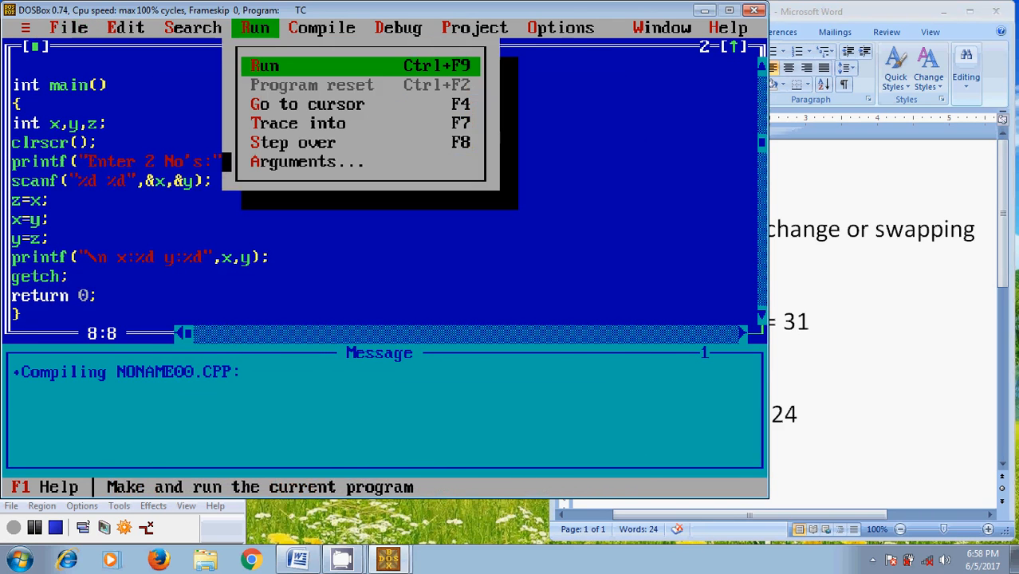
{"action": "left_click", "coordinate": [264, 65]}
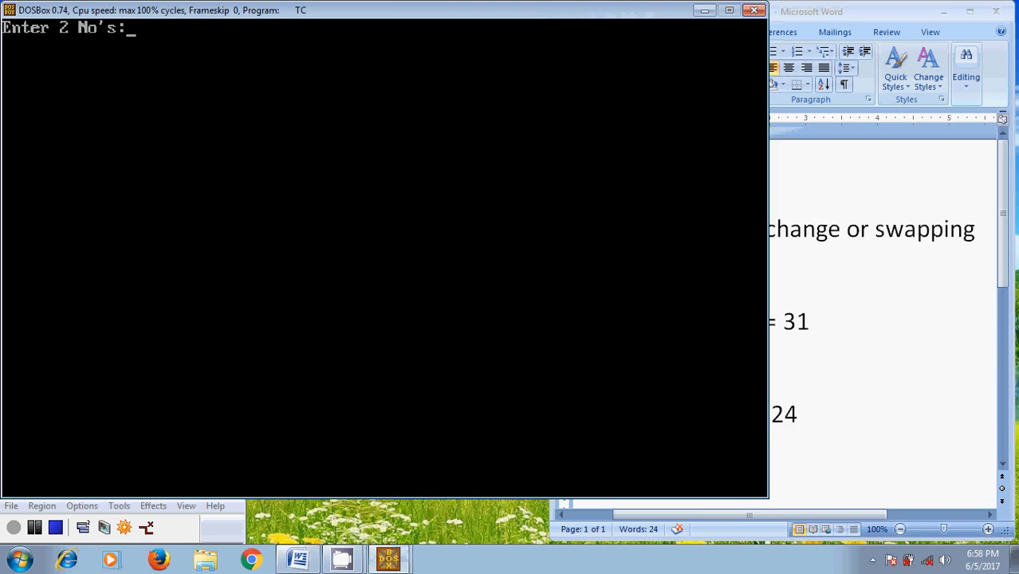
Enter 24 and 31, accept the reload warning, and confirm saving the getch() fix.
{"action": "type", "text": "24"}
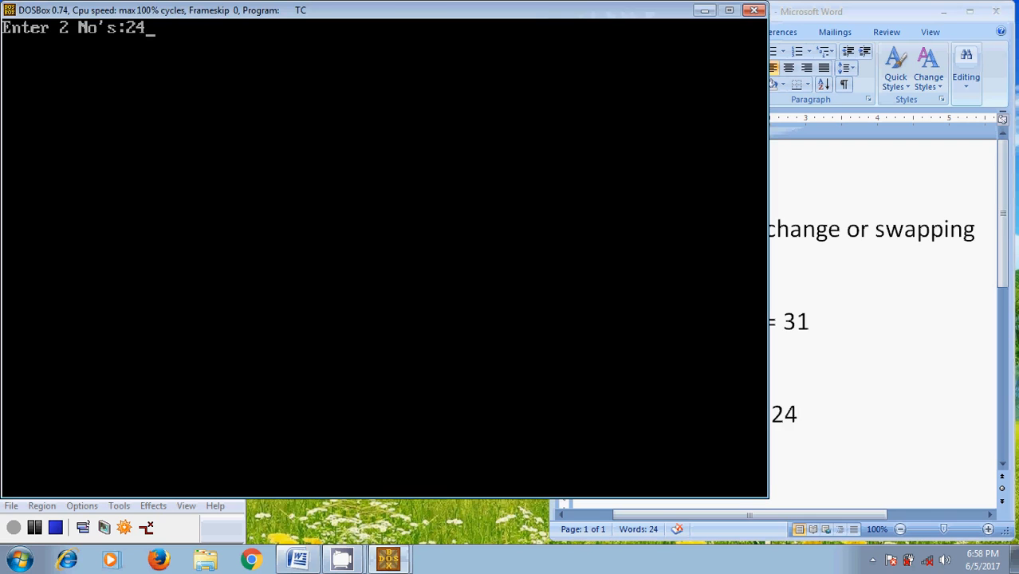
{"action": "type", "text": "31"}
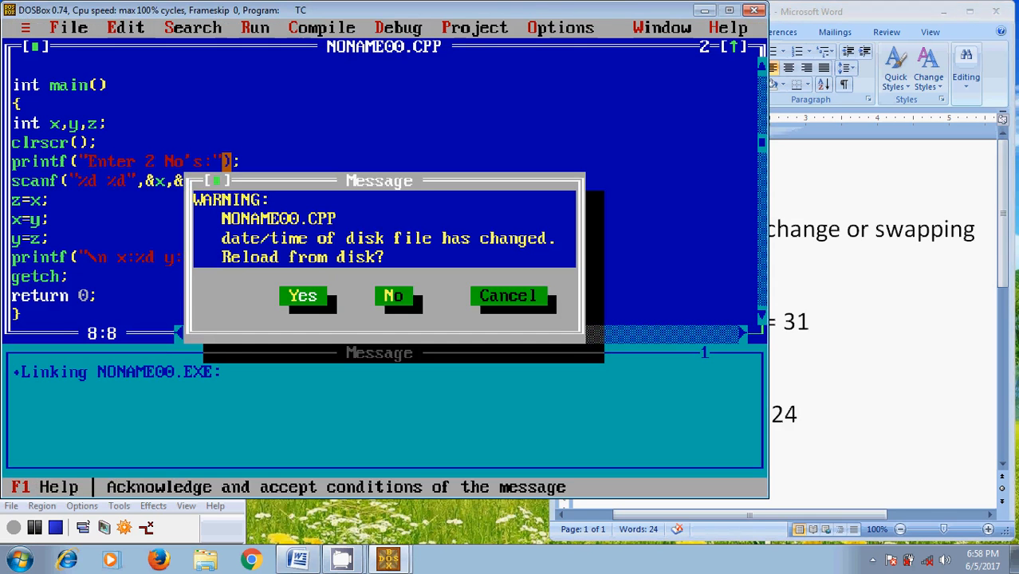
{"action": "left_click", "coordinate": [303, 296]}
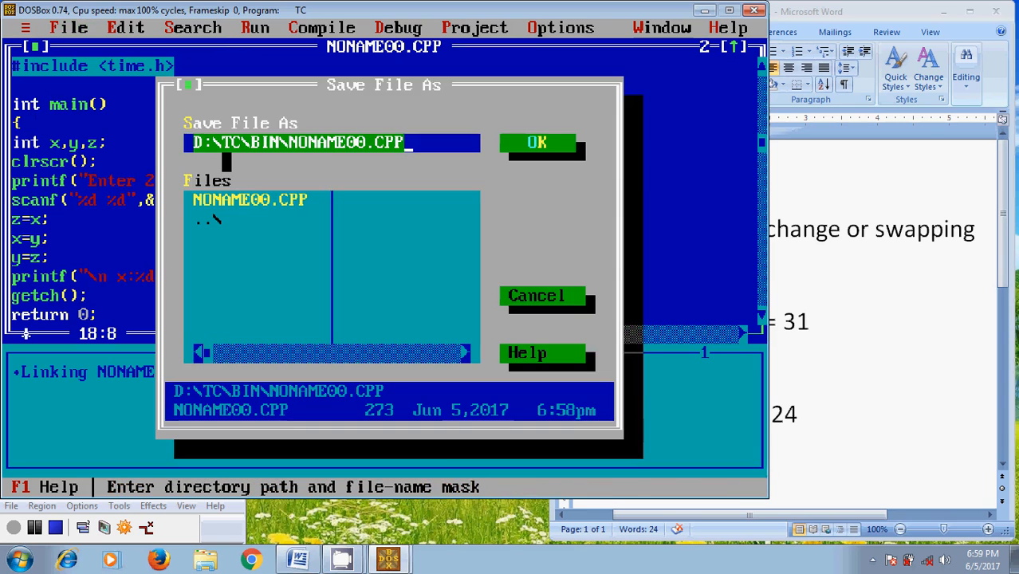
{"action": "left_click", "coordinate": [536, 142]}
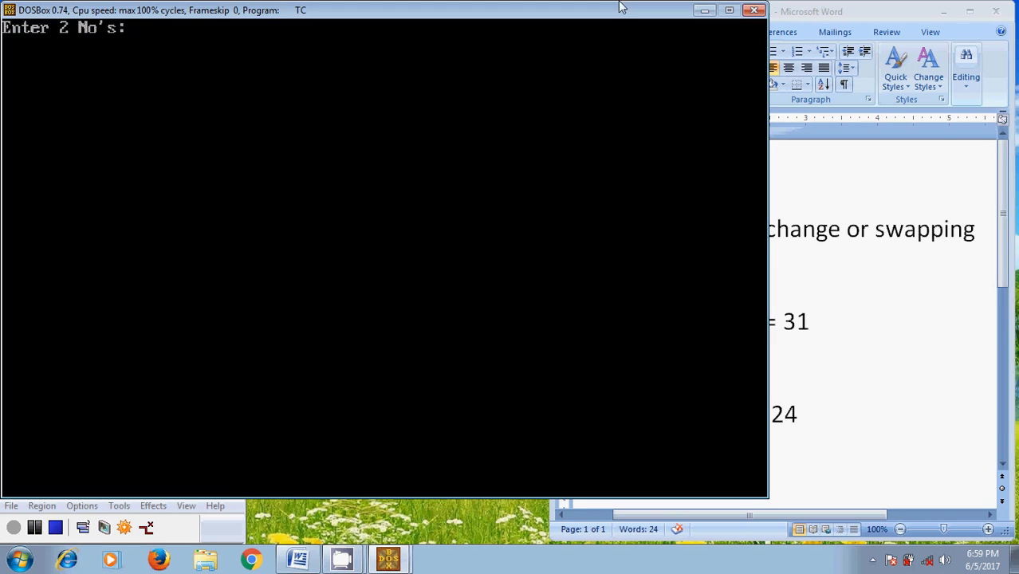
Enter 24 and 31 at the program's "Enter 2 No's:" prompt.
{"action": "type", "text": "24"}
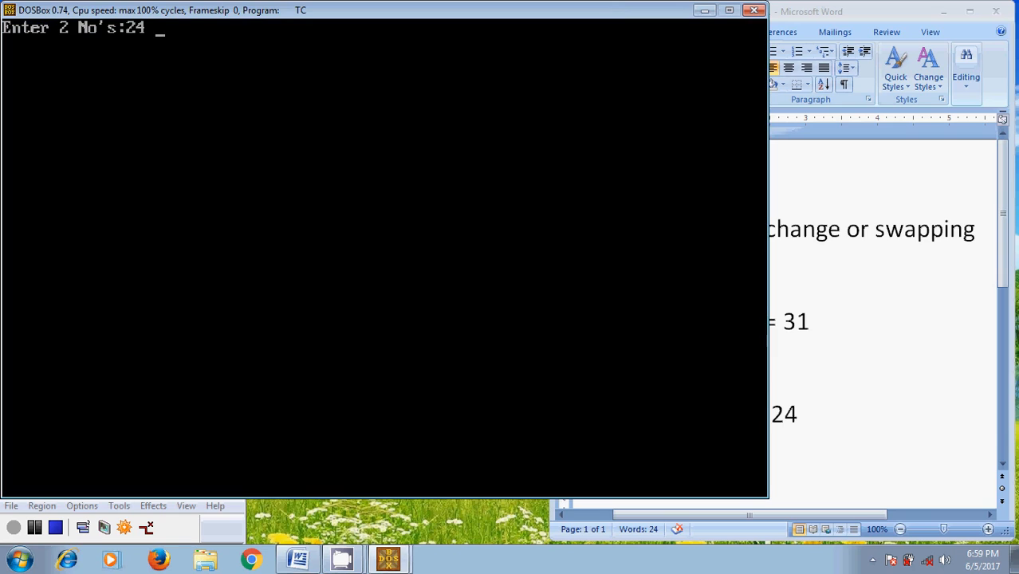
{"action": "type", "text": "31"}
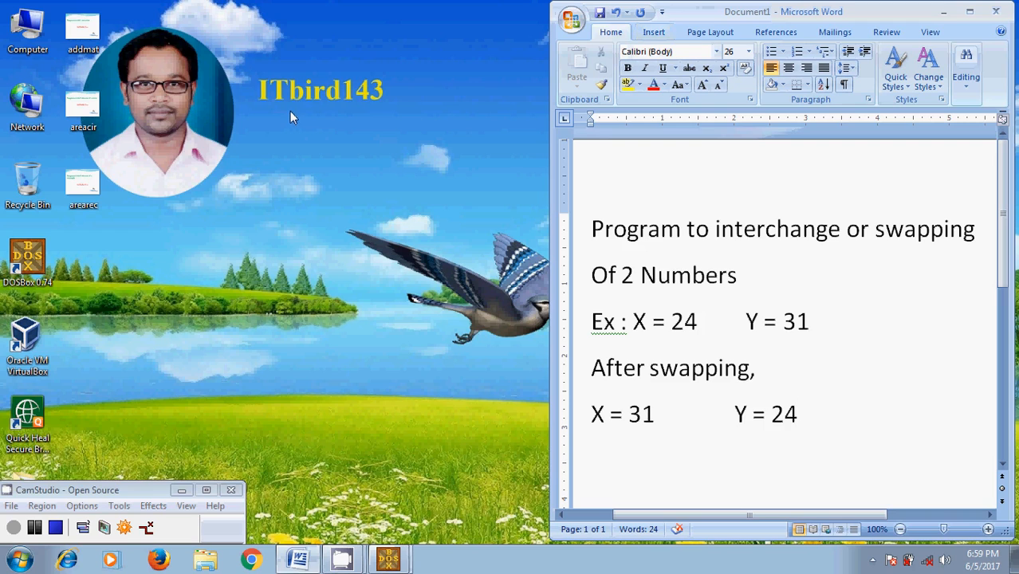
{"action": "mouse_move", "coordinate": [364, 116]}
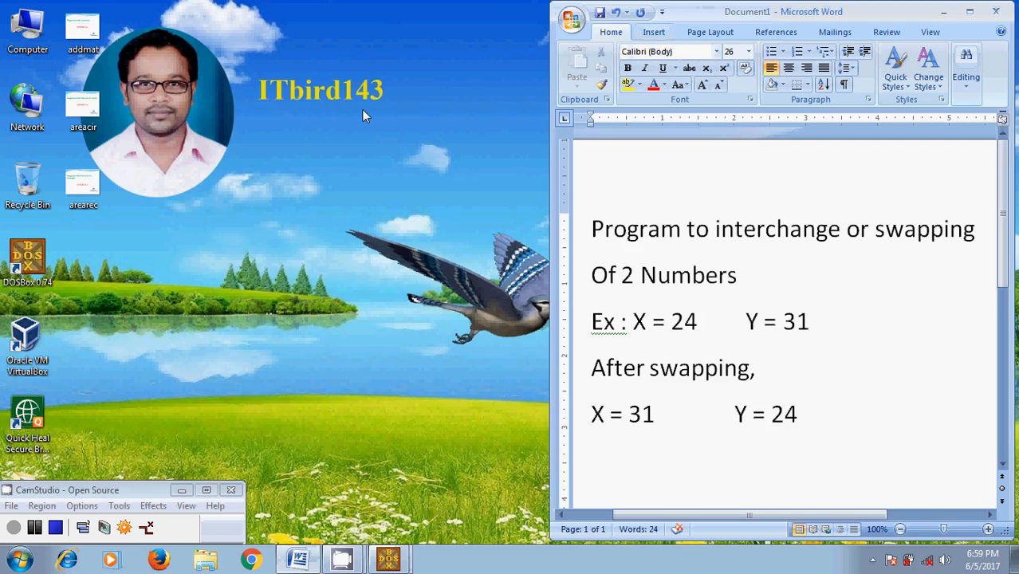